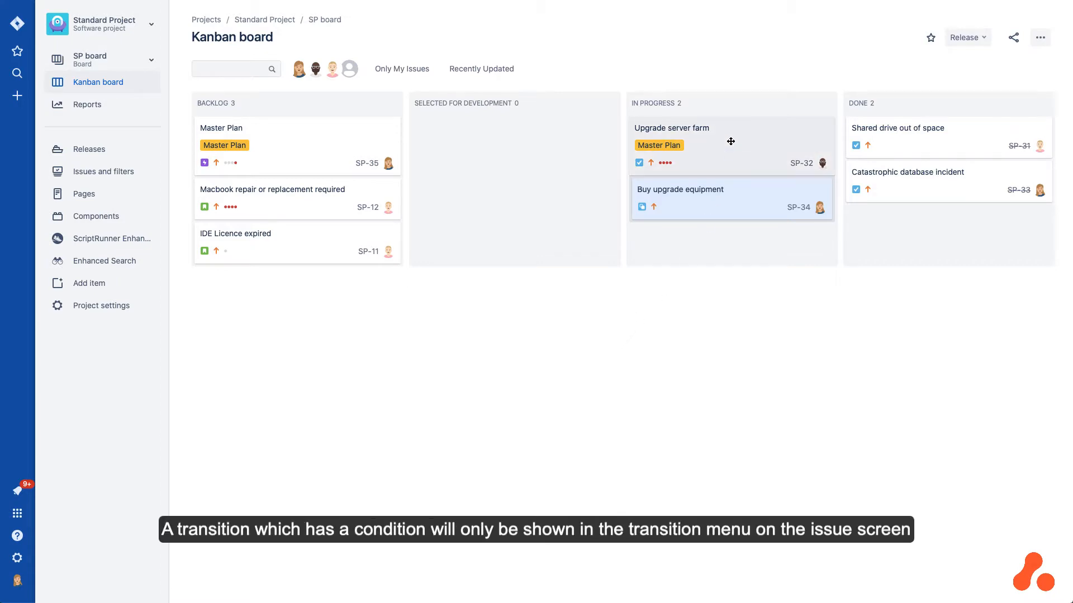
- View the statuses available to the Buy upgrade equipment subtask (Backlog, Selected for Development, Done)
click(671, 127)
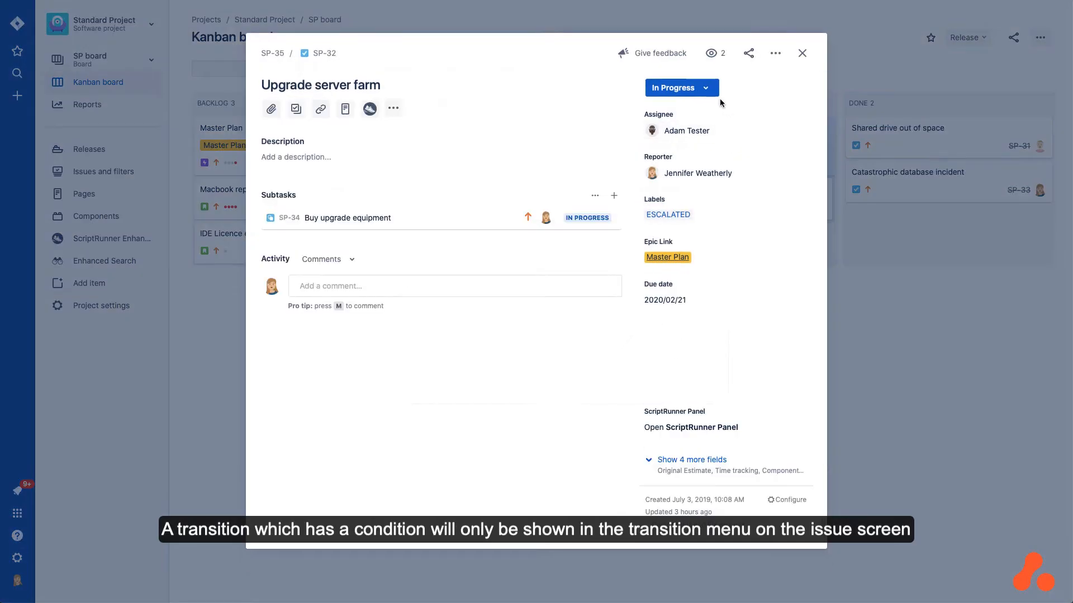
click(680, 87)
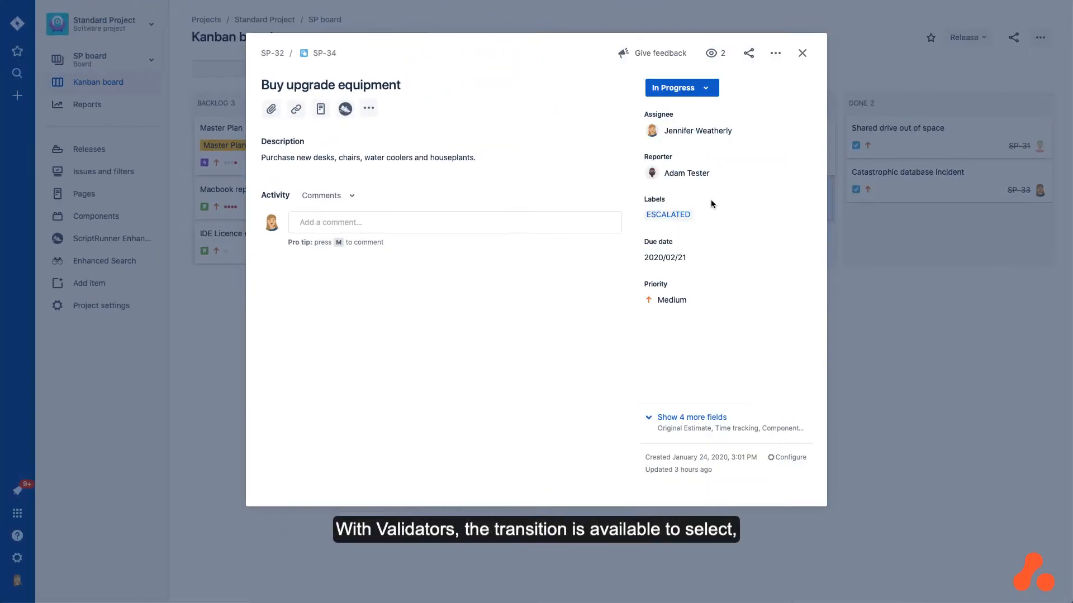
click(680, 87)
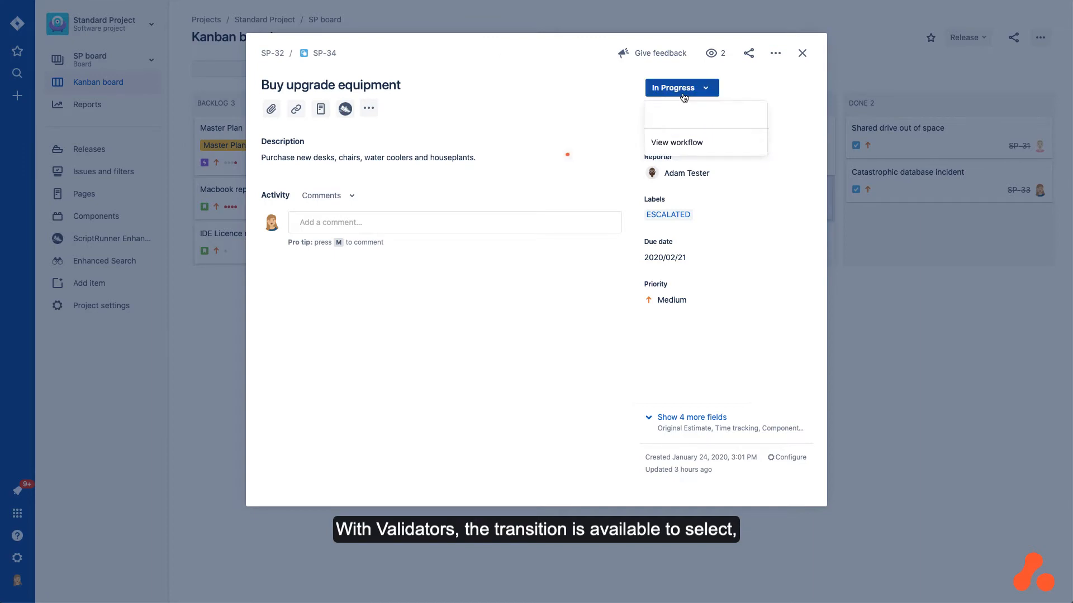
click(681, 87)
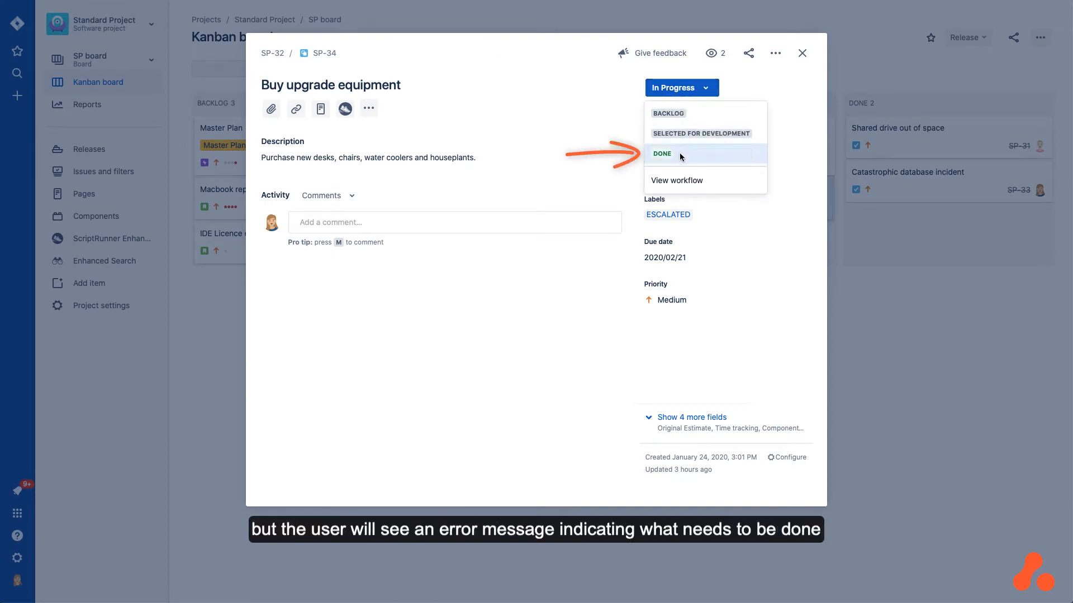
click(663, 153)
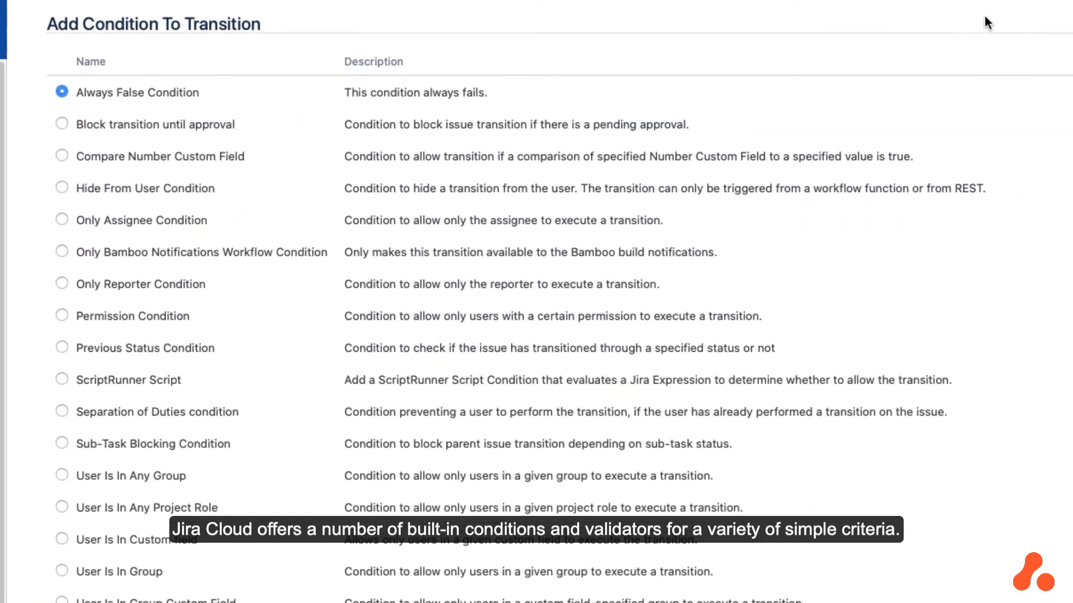
- Leave the issue and return to the Standard Project Kanban board
scroll(down, 3)
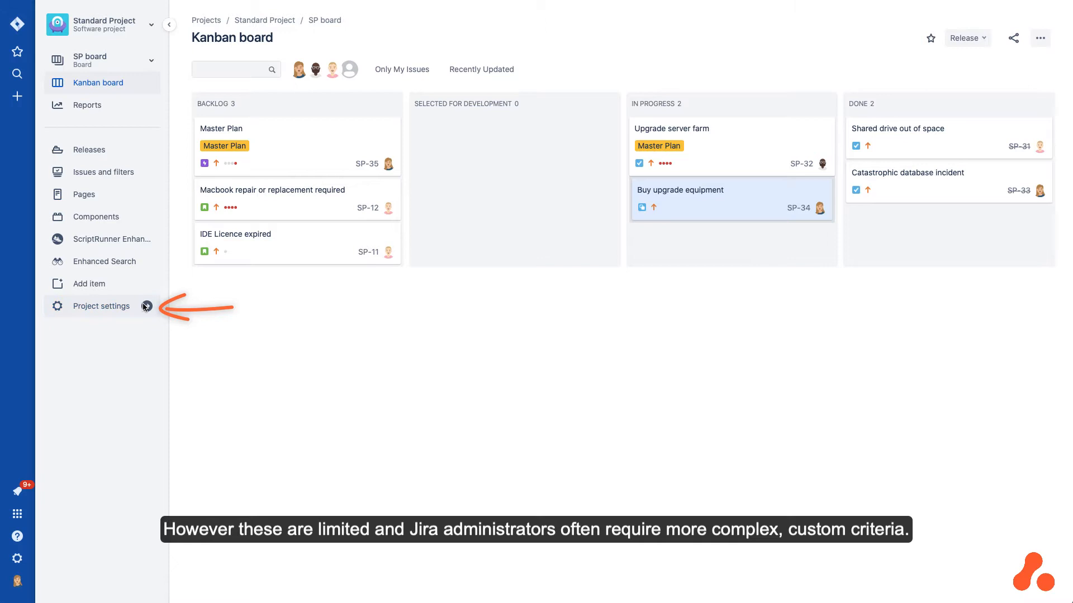
- Edit the project's workflow from Project settings and go to its Done transition
click(102, 306)
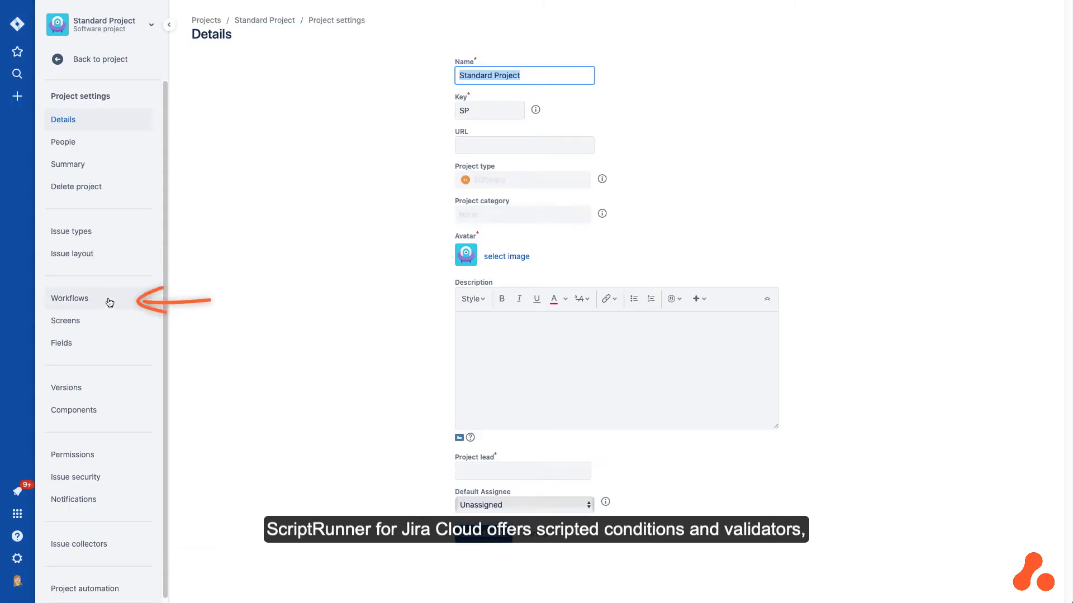
click(70, 297)
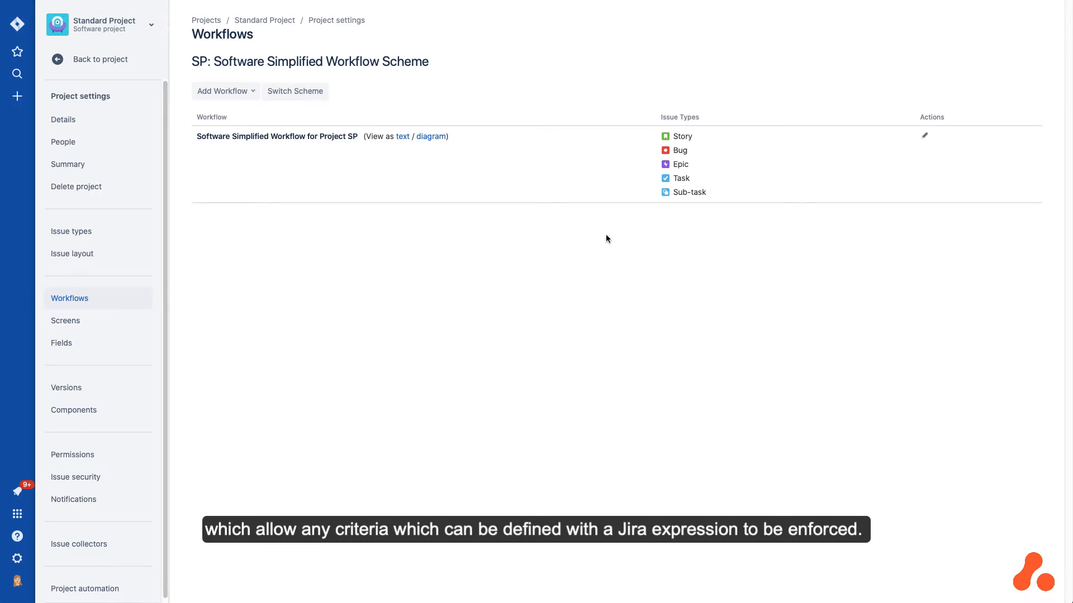
mouse_move(924, 135)
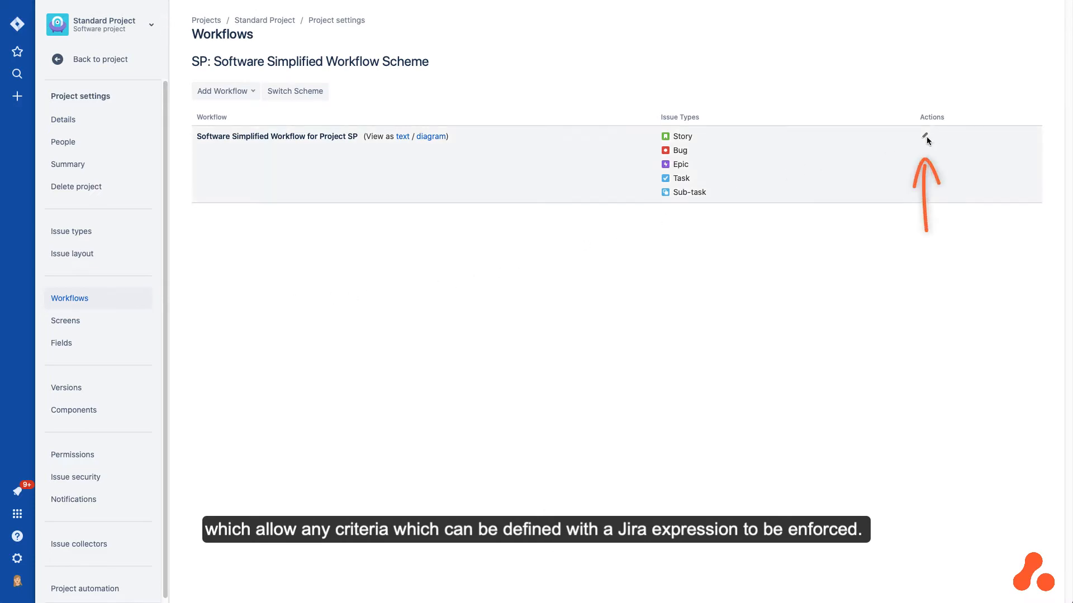
click(926, 136)
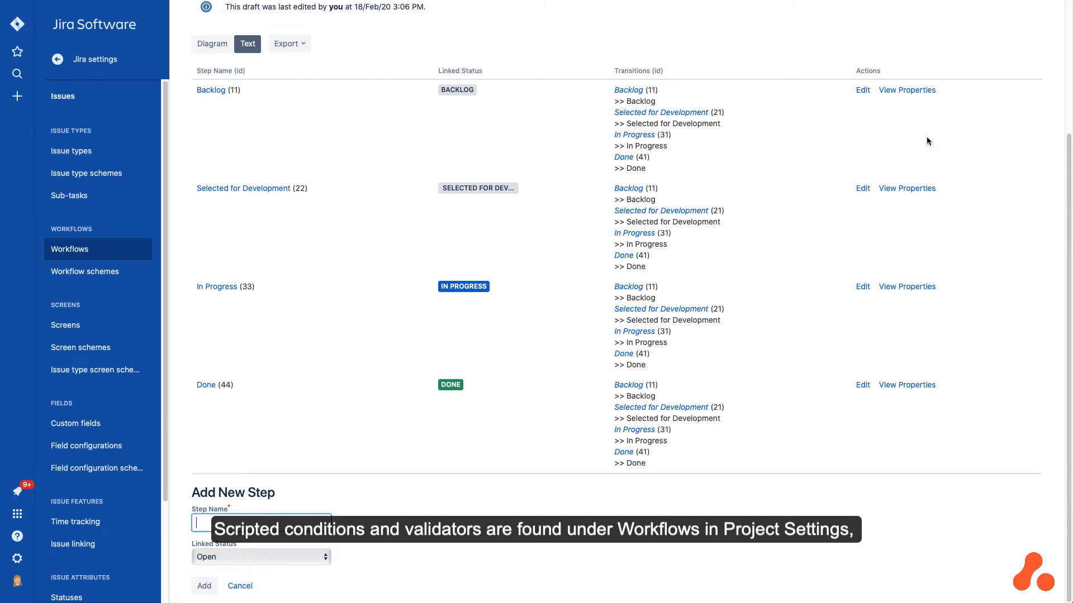
mouse_move(746, 166)
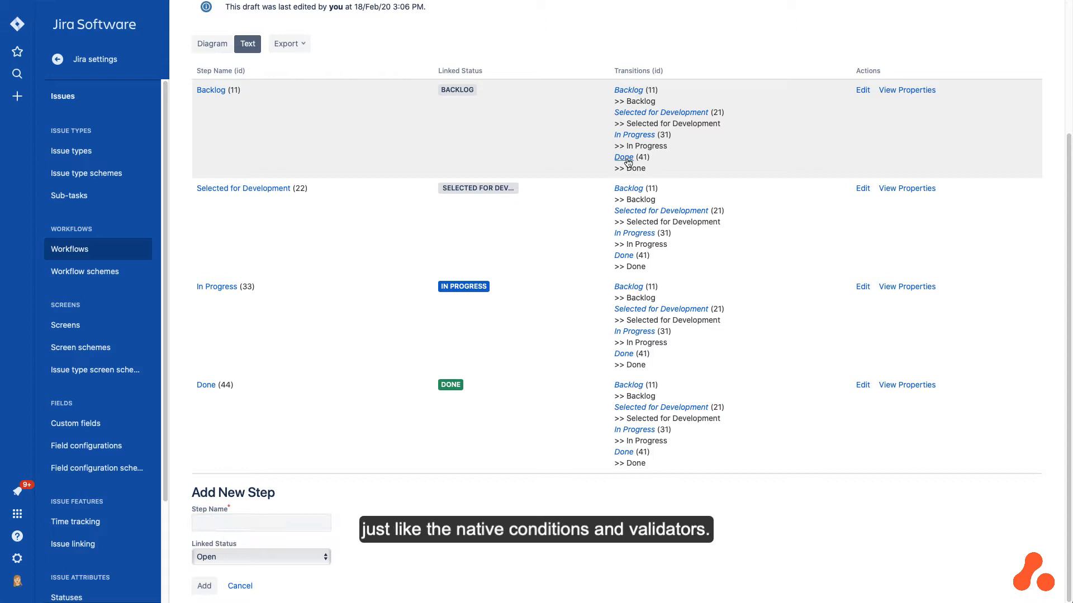
click(623, 157)
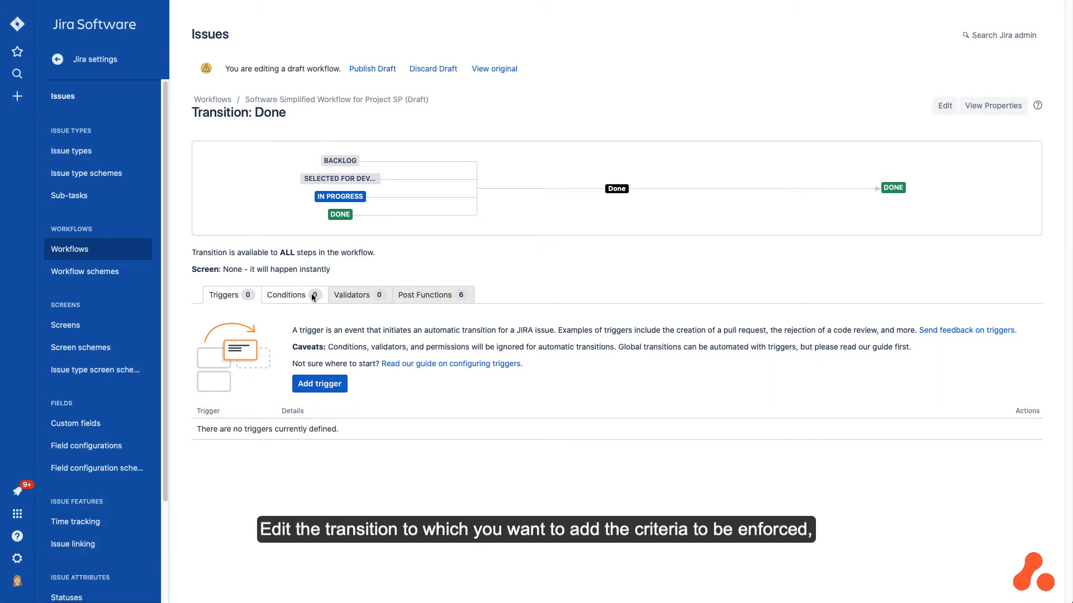
- Begin adding a condition on the Done transition's Conditions list
click(285, 295)
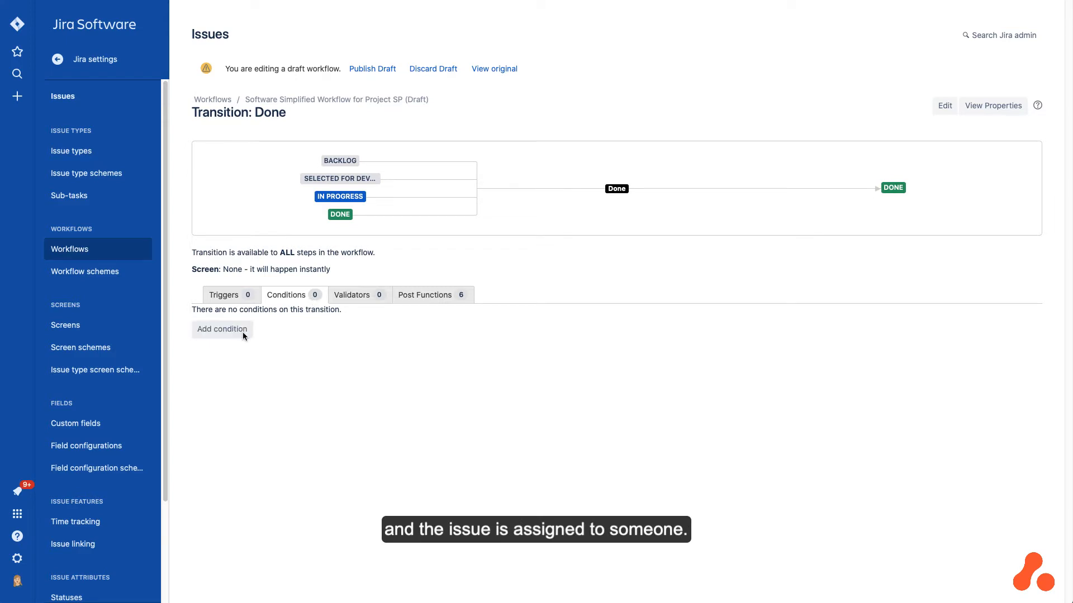
click(221, 328)
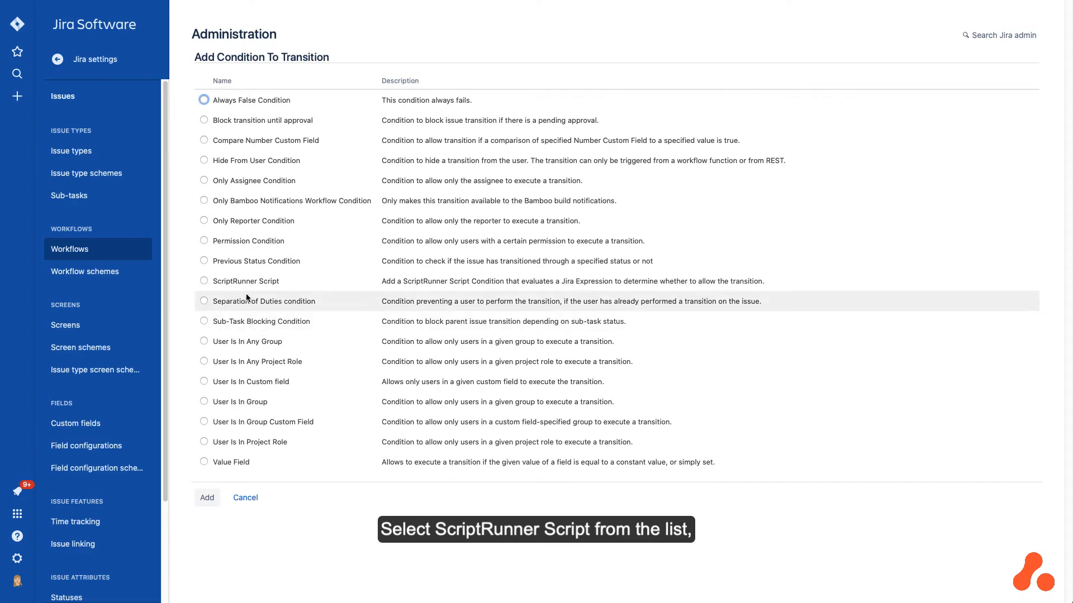
- Create ScriptRunner condition 'Issue must be assigned and subtasks Done' with the assignee-and-subtasks Jira expression
click(204, 282)
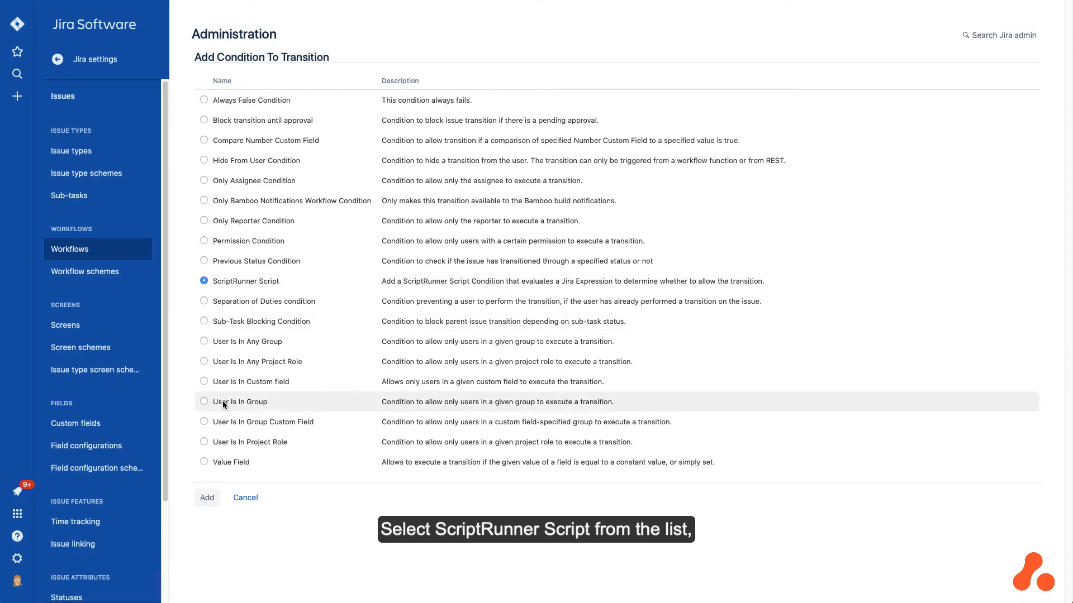
click(205, 497)
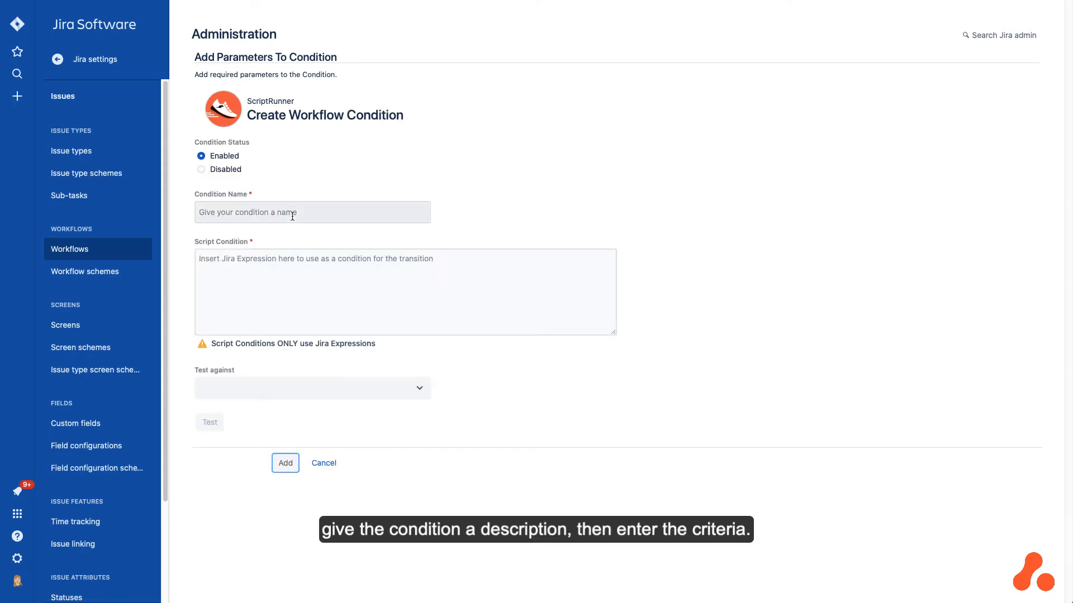
text(Issue must be assigned and subtasks Done)
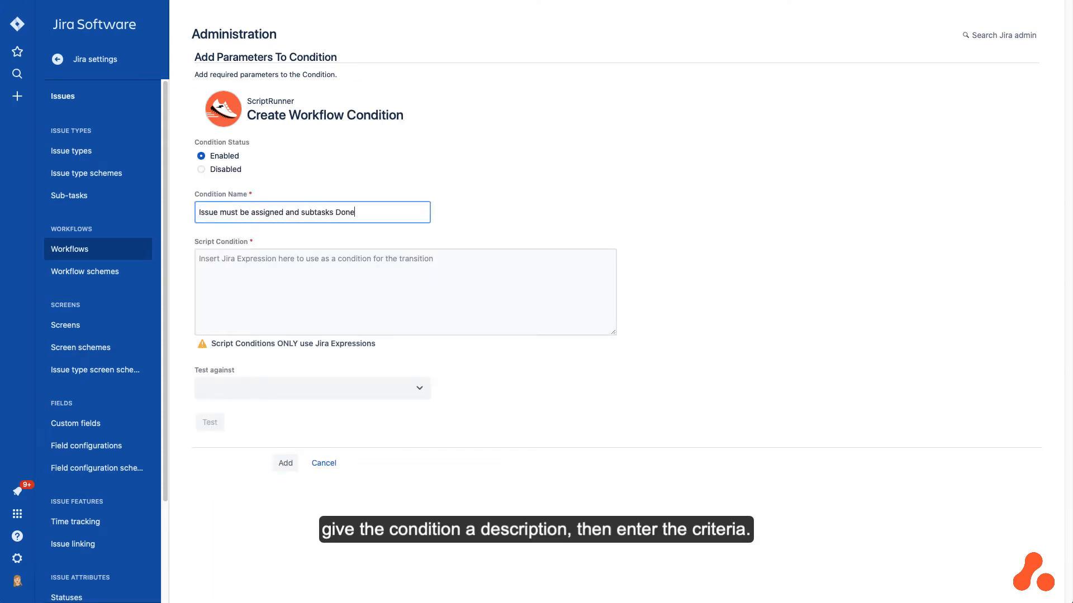
text(issue.assignee != null && issue.subtasks.filter(subtask => subtask.status.name == 'Done').length == issue.subtasks.length)
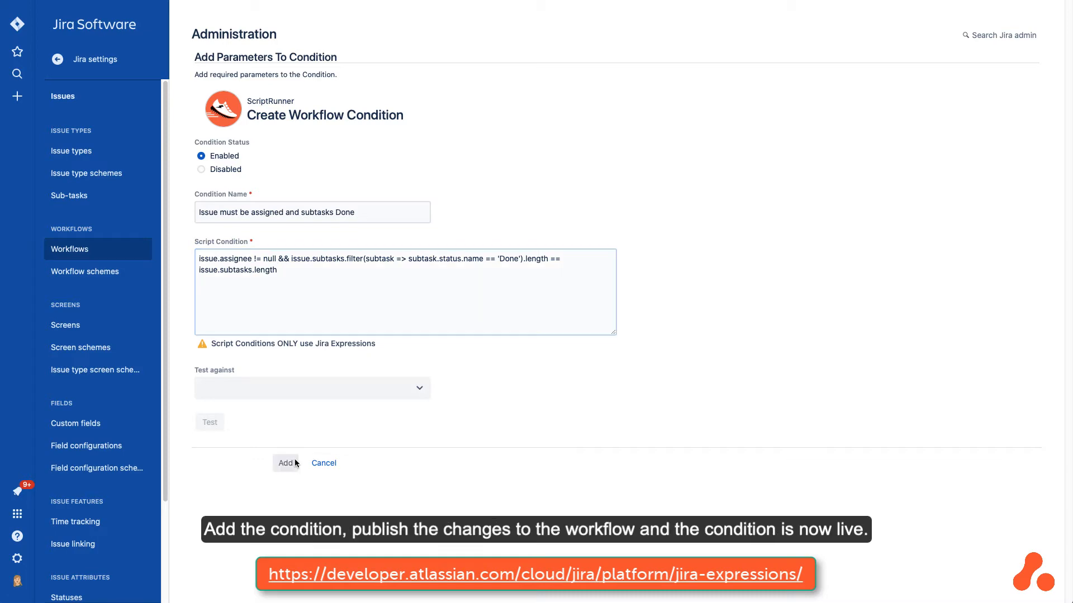
- Save the condition and publish the draft workflow without a backup copy
click(285, 463)
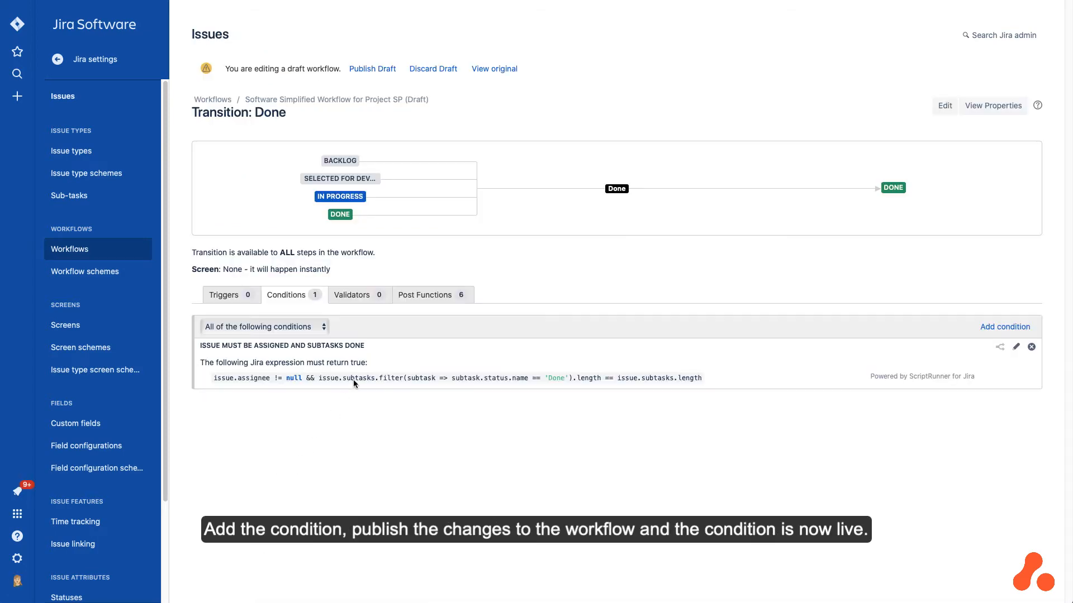
click(372, 68)
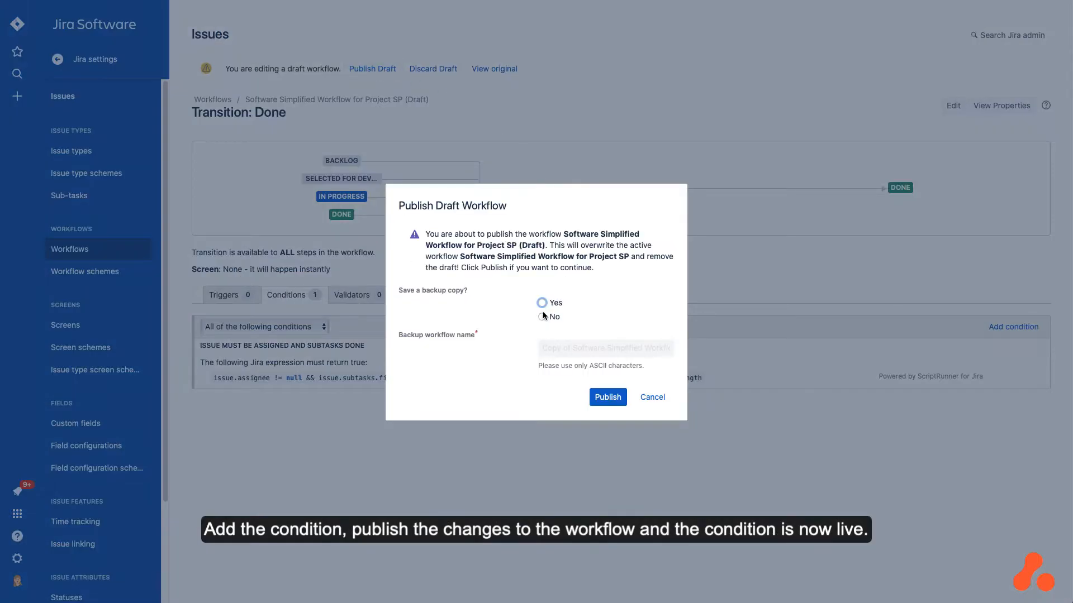
click(606, 396)
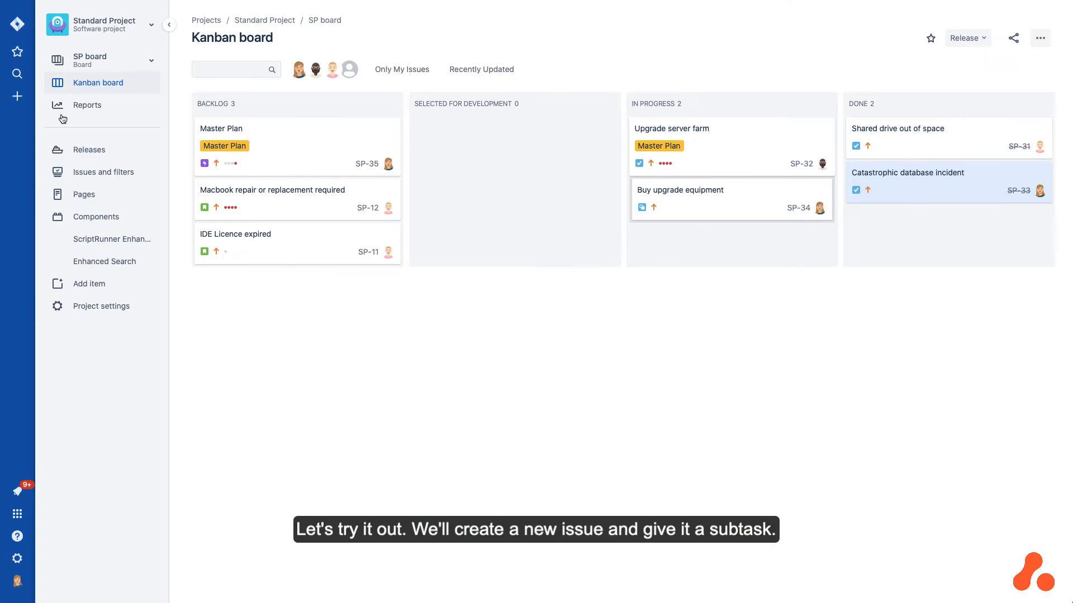
- Create the 'Office Move' task and open it from the board
text(Office Mo)
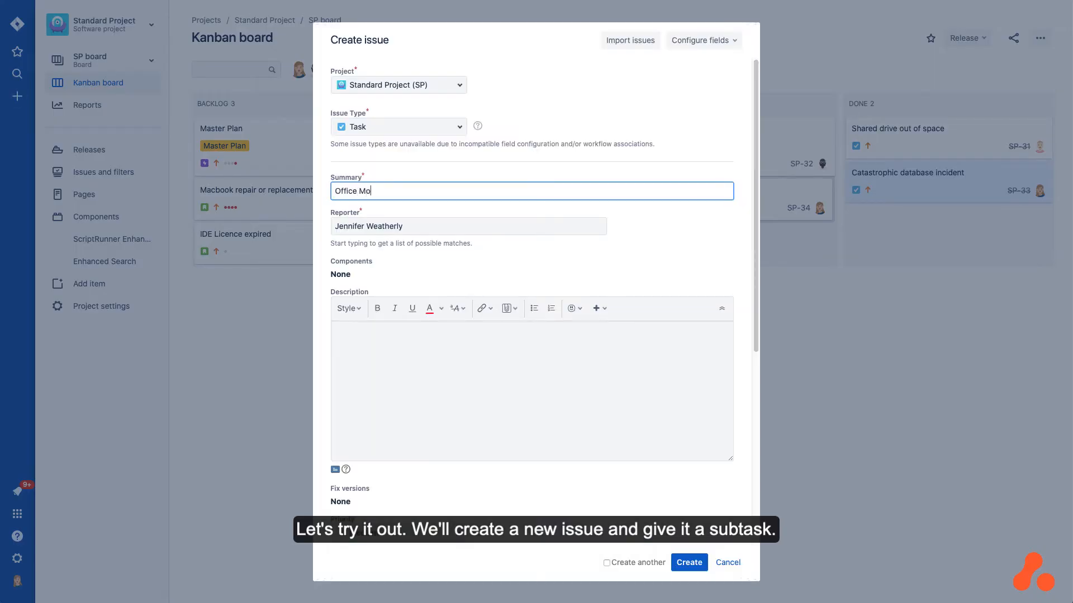
click(689, 562)
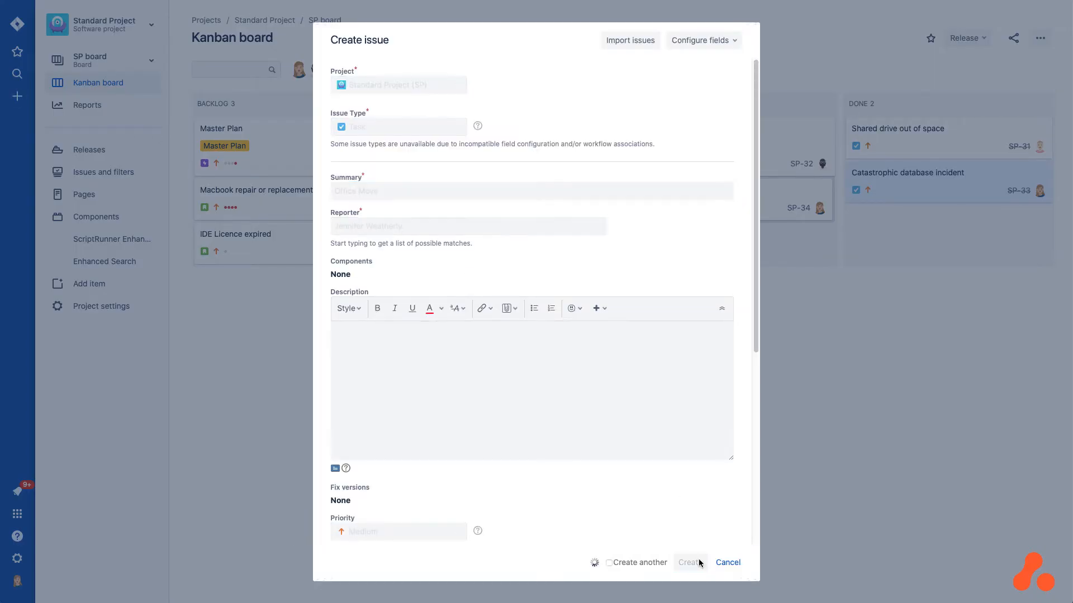
click(690, 561)
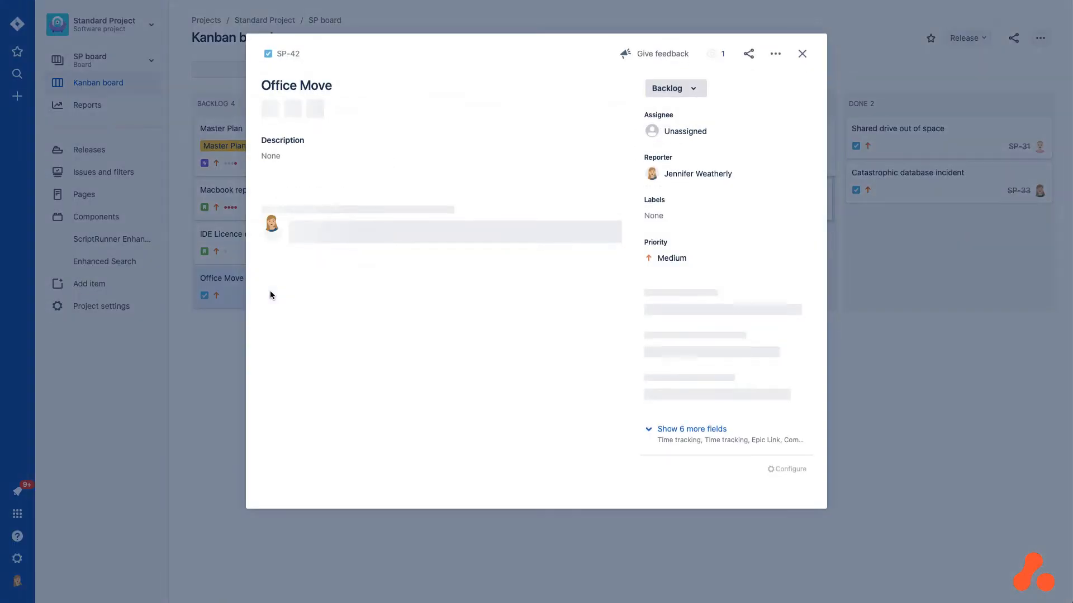
- Add the Pack Boxes subtask and assign Office Move to the current user
text(Pack)
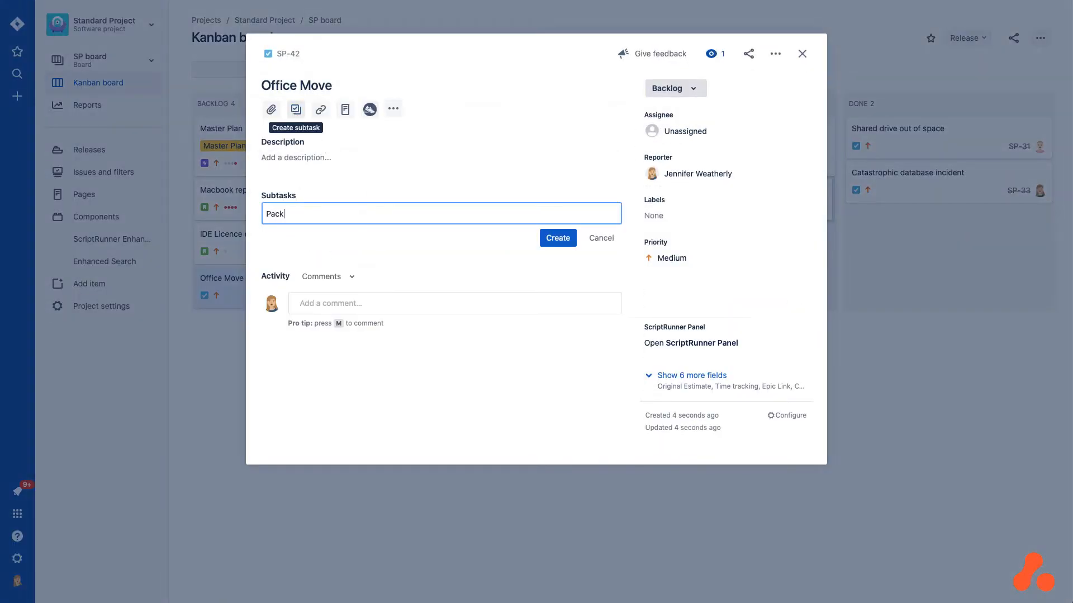
click(557, 237)
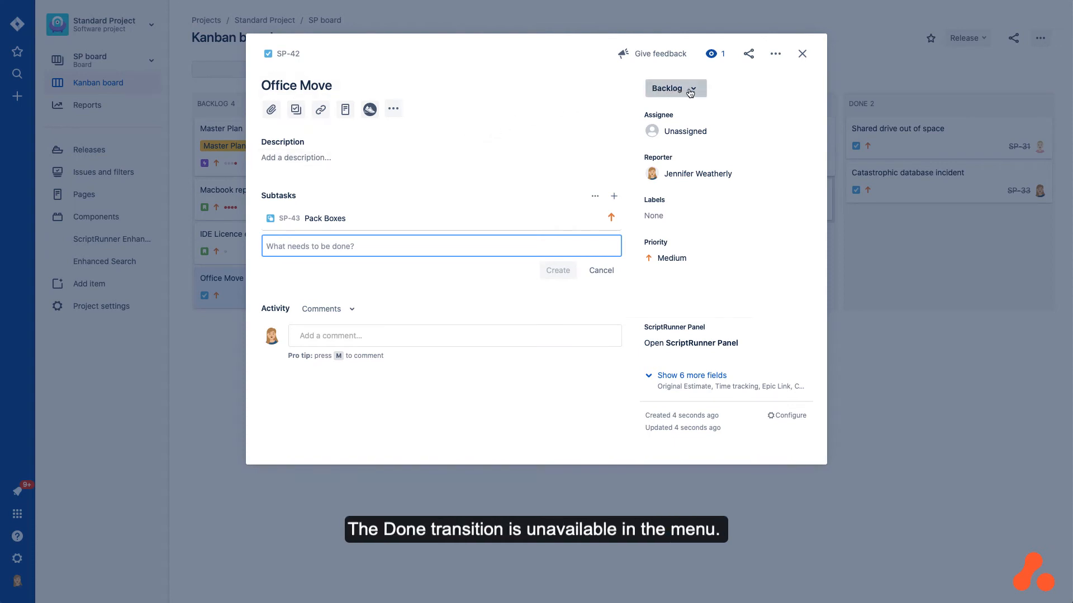
click(675, 87)
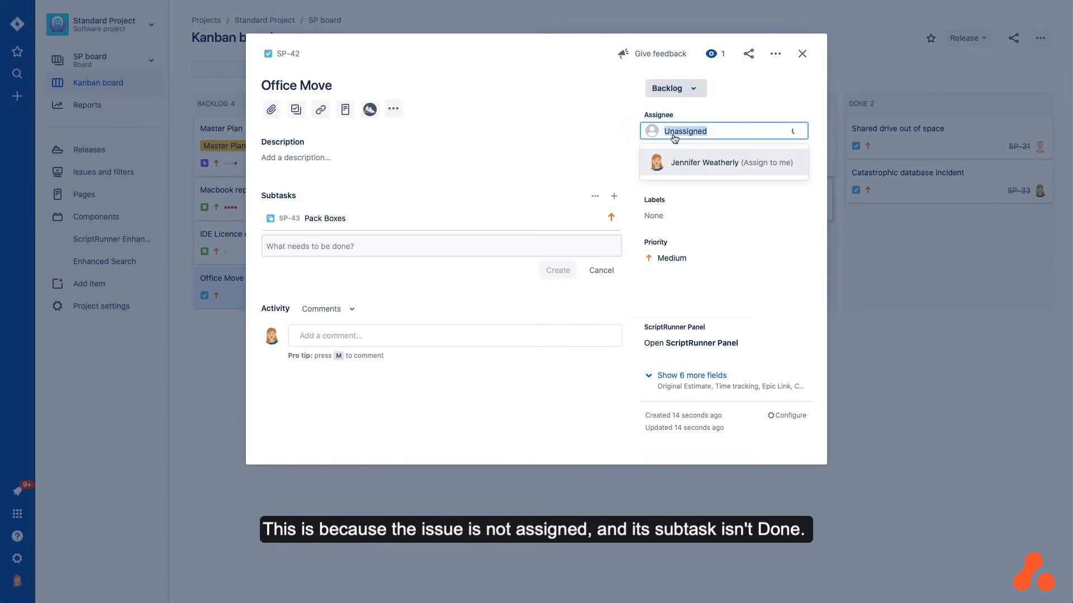
click(704, 162)
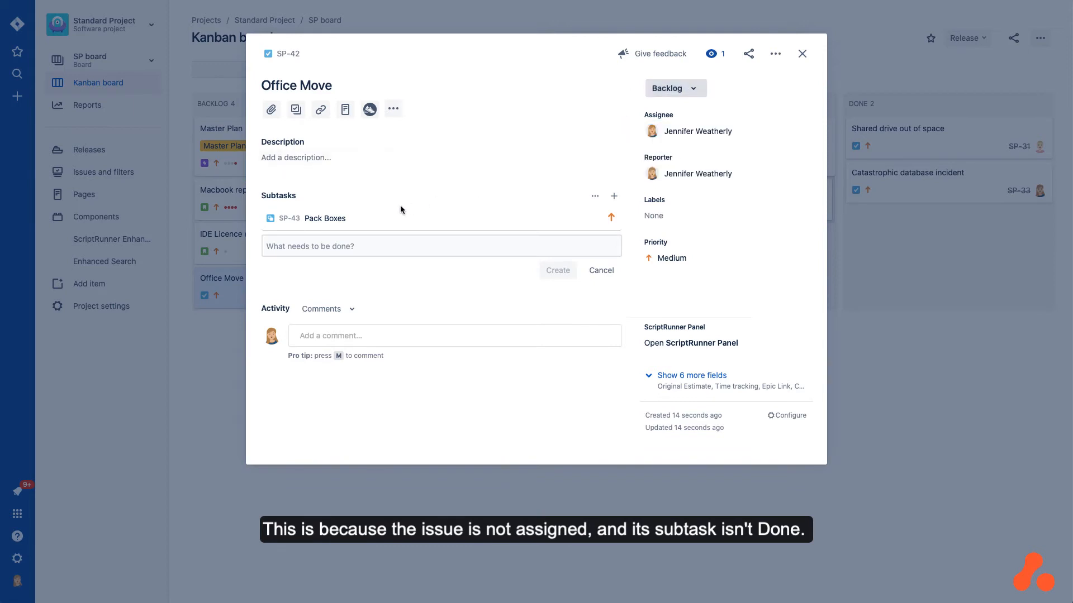
click(325, 218)
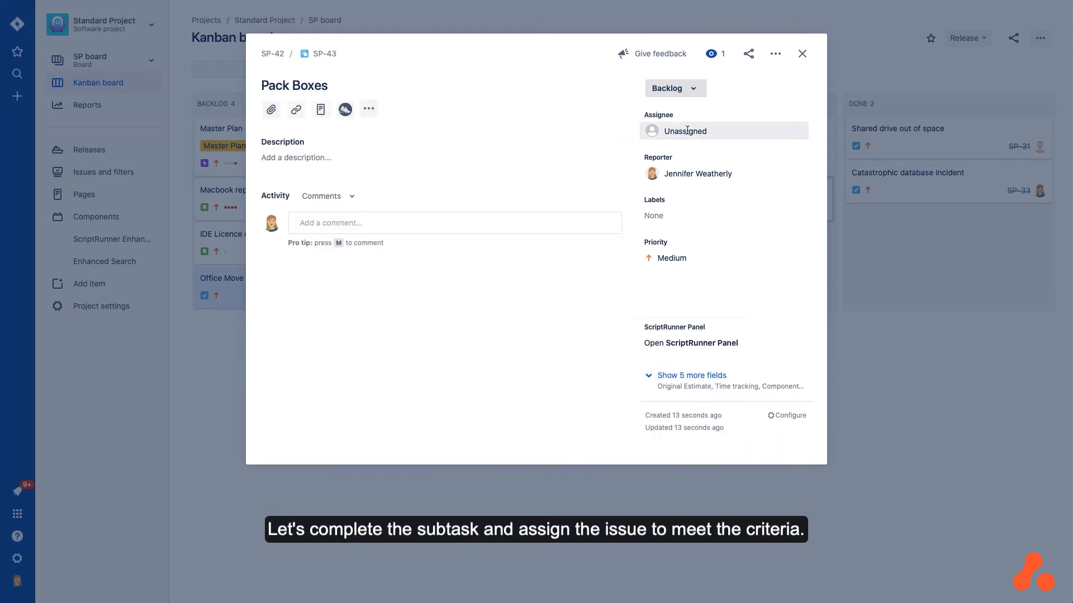
- Assign and mark Pack Boxes Done, then move parent Office Move to Done
click(684, 131)
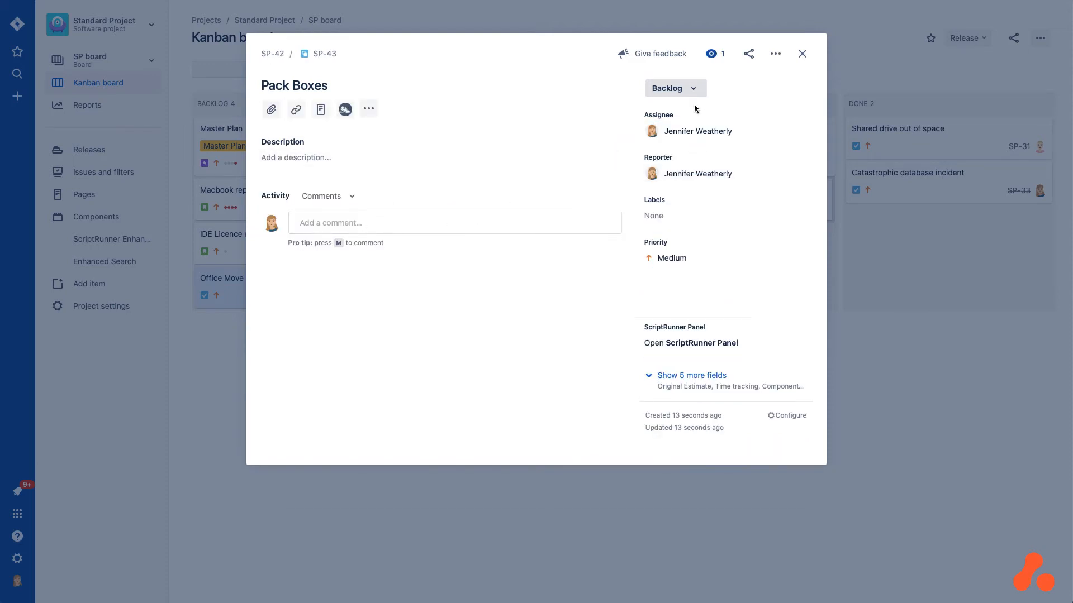
click(673, 87)
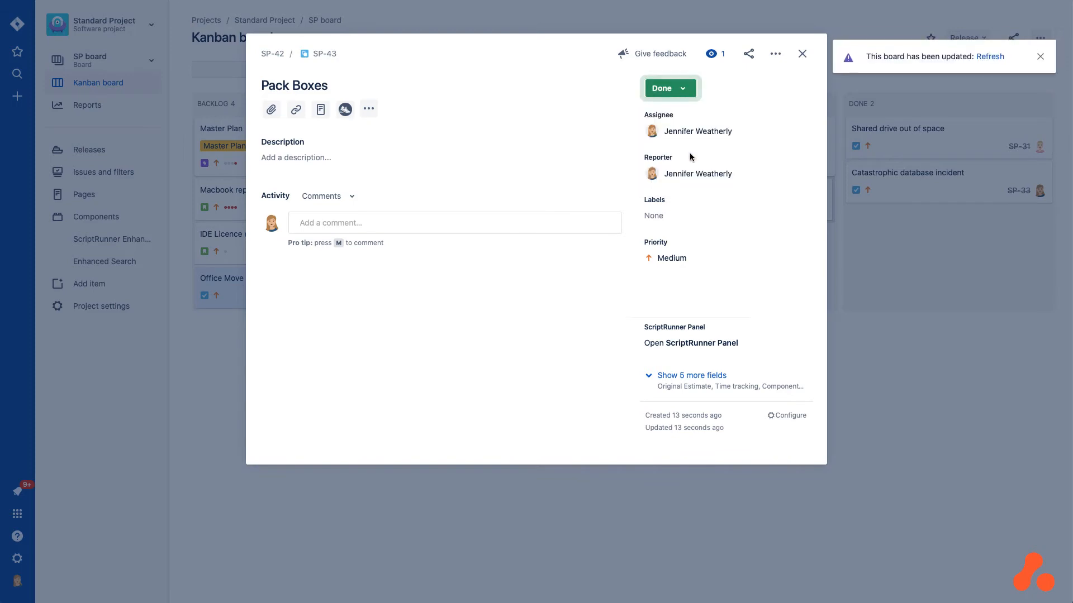
click(270, 53)
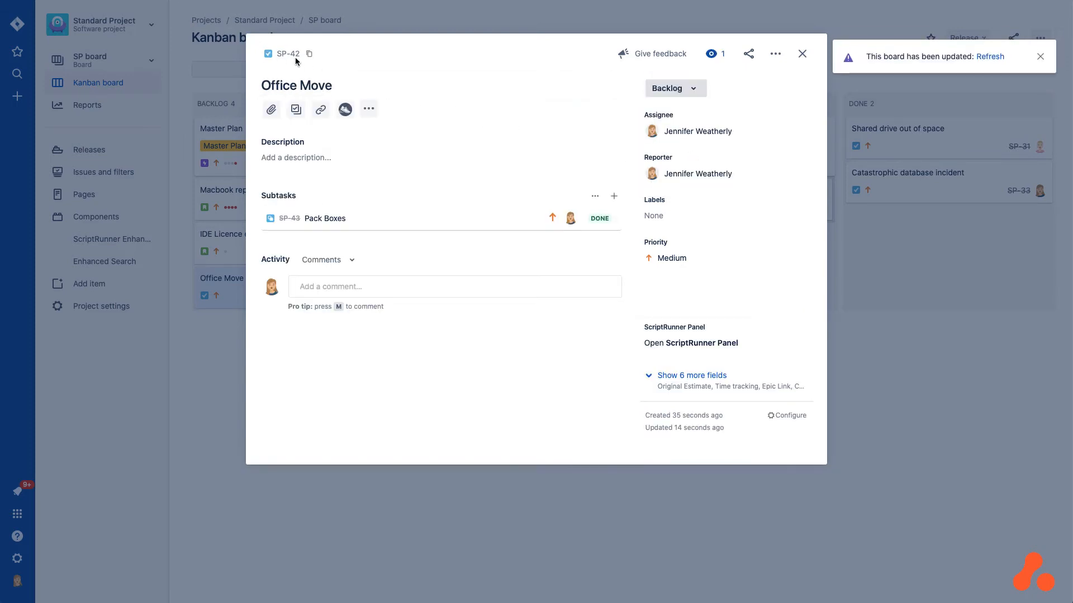
click(673, 88)
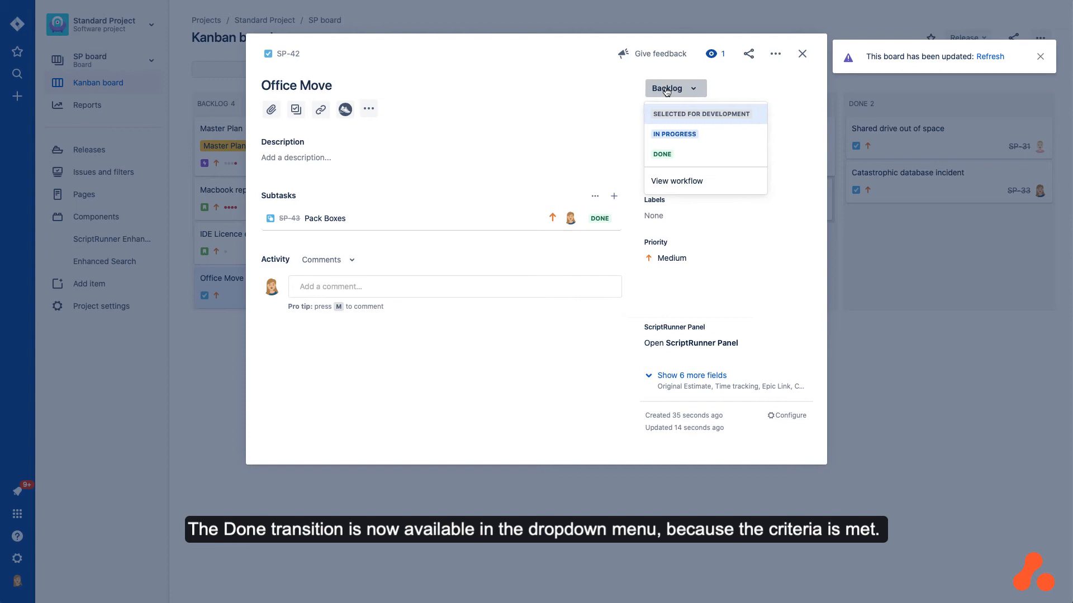
click(660, 151)
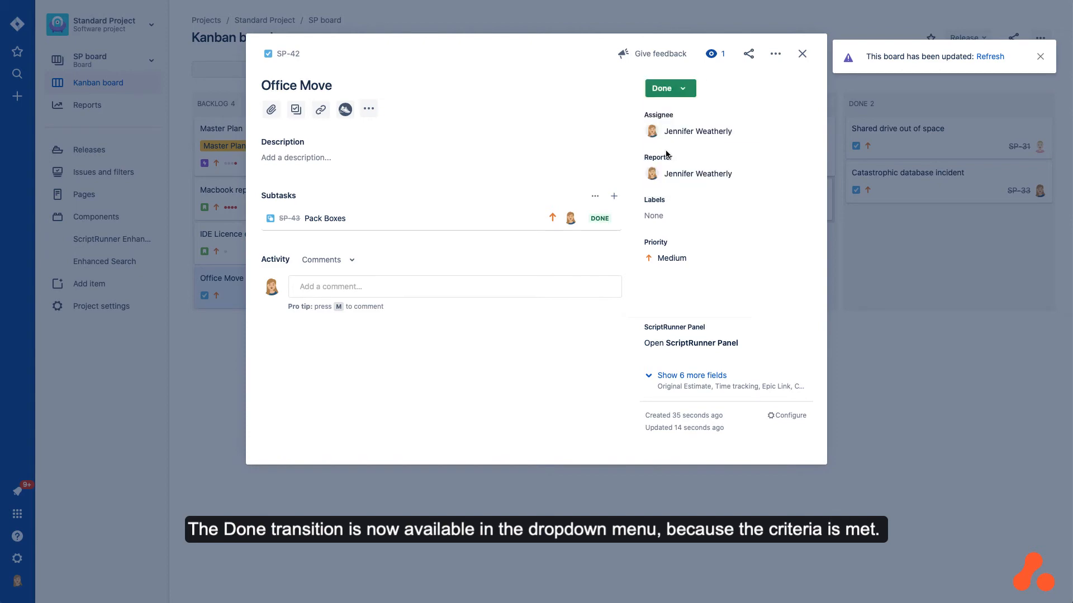
click(661, 89)
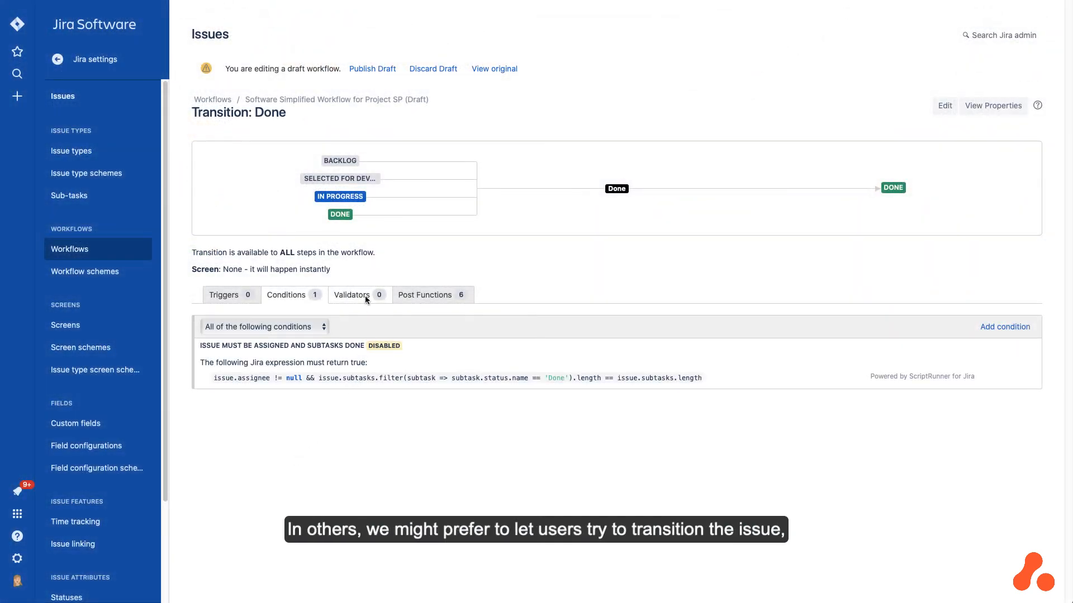
- Add a ScriptRunner Script validator to the Done transition and proceed to its parameters
click(352, 295)
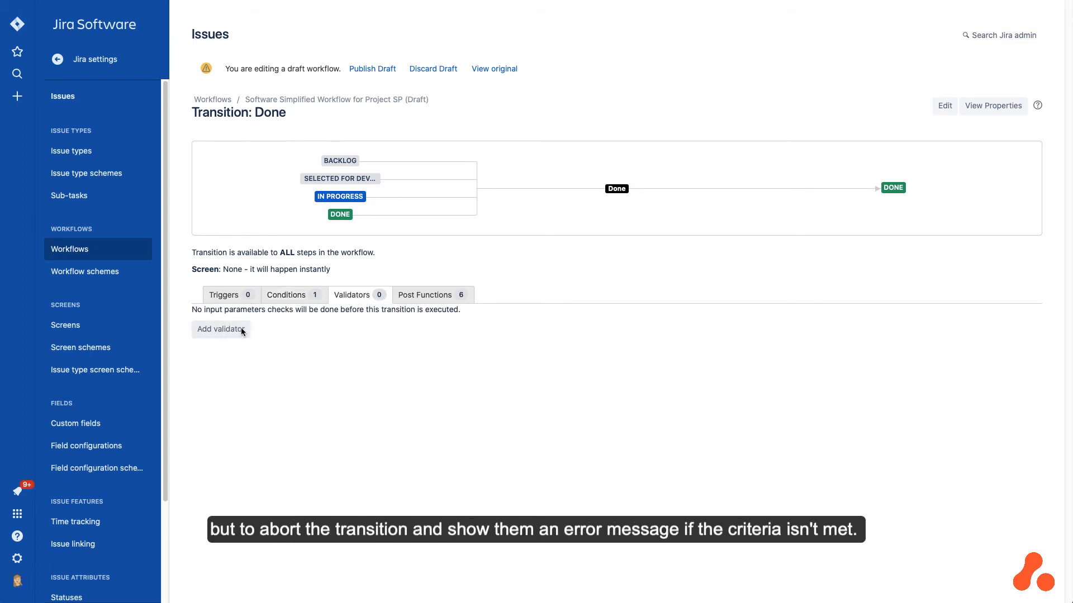
click(220, 328)
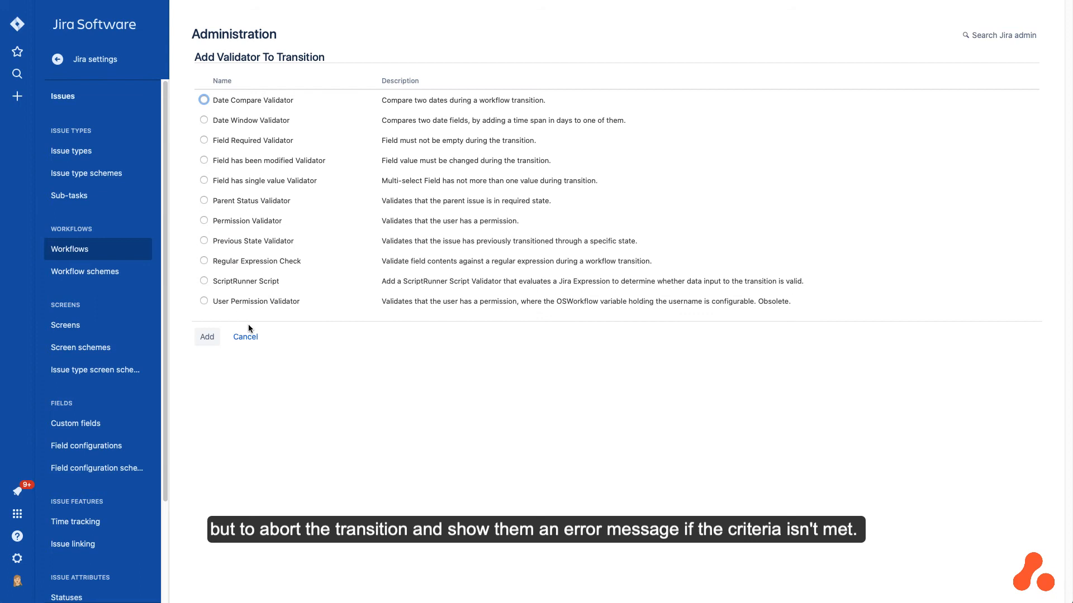
mouse_move(219, 282)
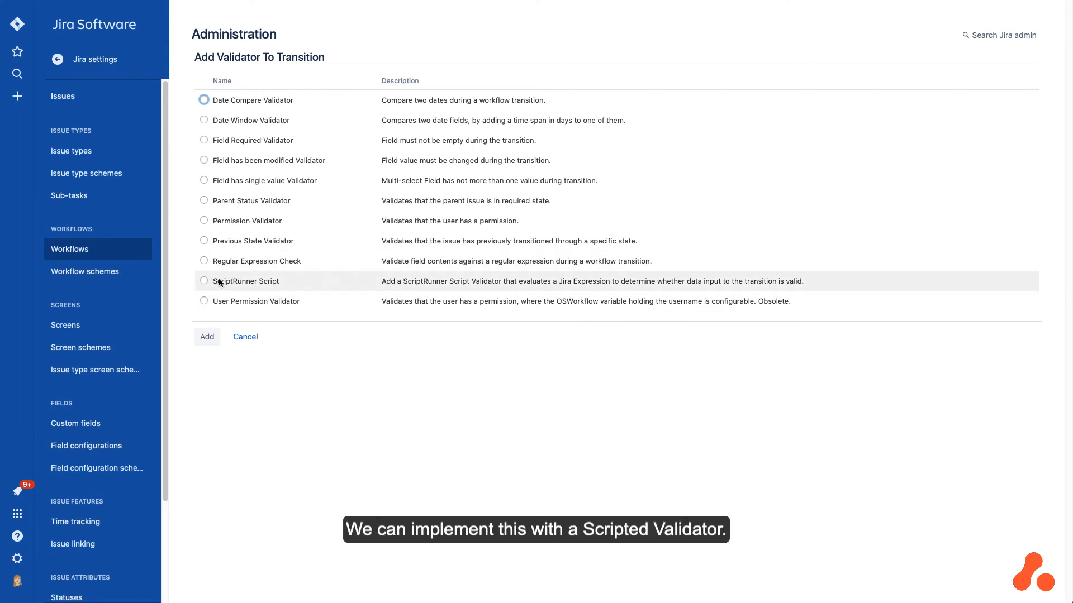
click(203, 280)
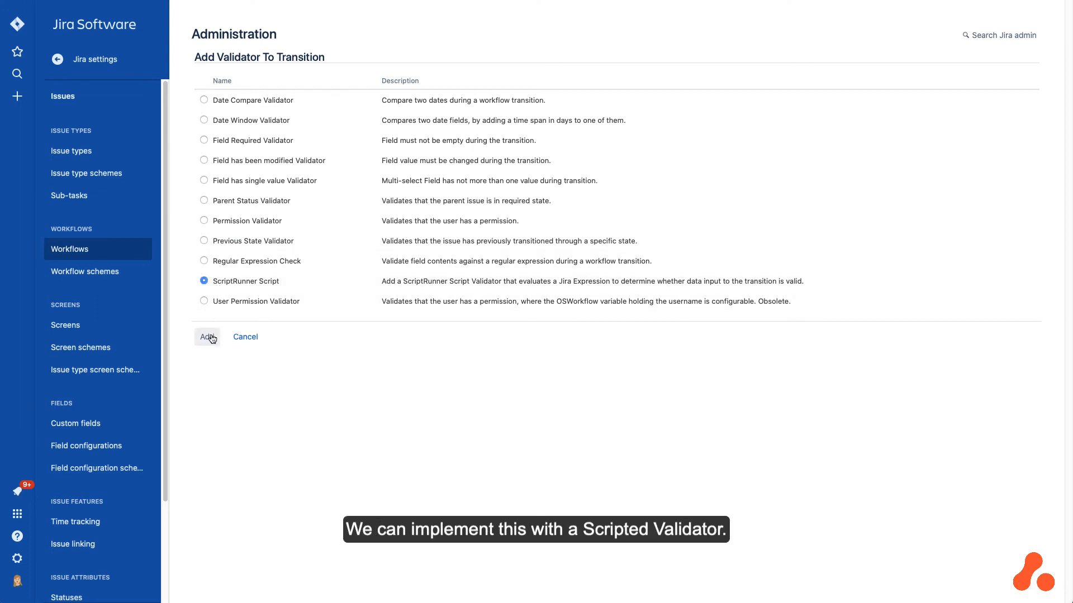
click(207, 336)
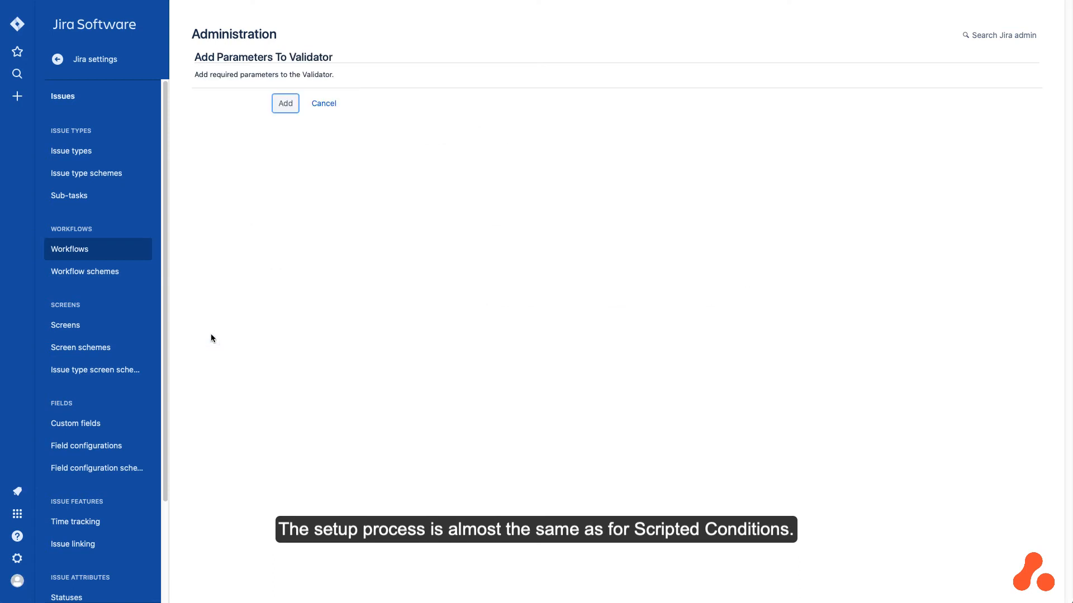
- Name the validator, set the 'To close this issue' failure message and enter the subtasks-Done expression
click(284, 103)
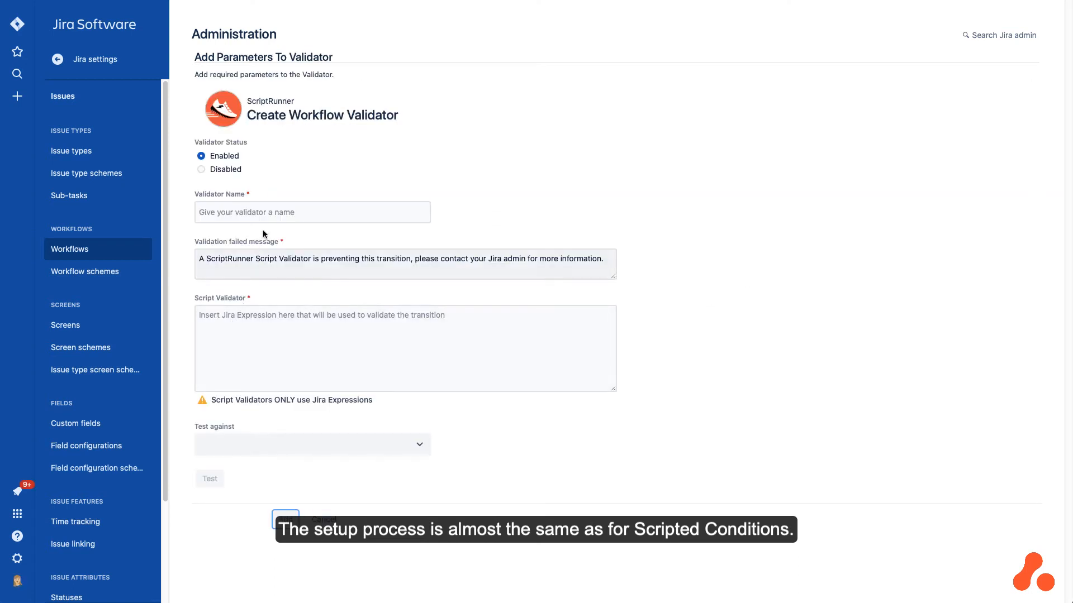
text(Issue must be assigned and su)
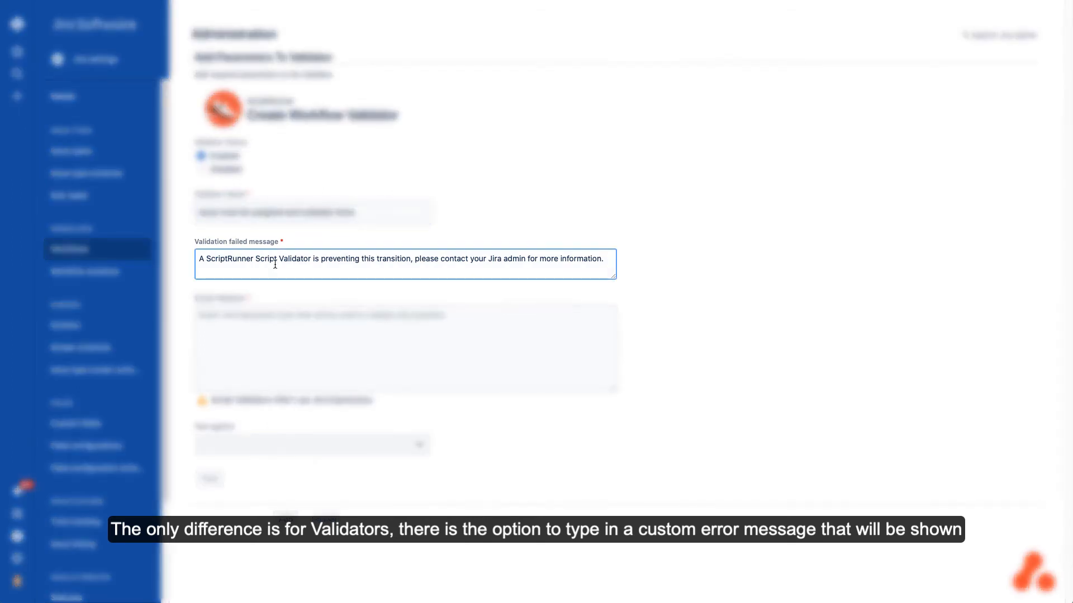
text(To close this issue, it must be assigned and subtasks done)
click(405, 348)
text(issue.assignee != null && issue.subtasks)
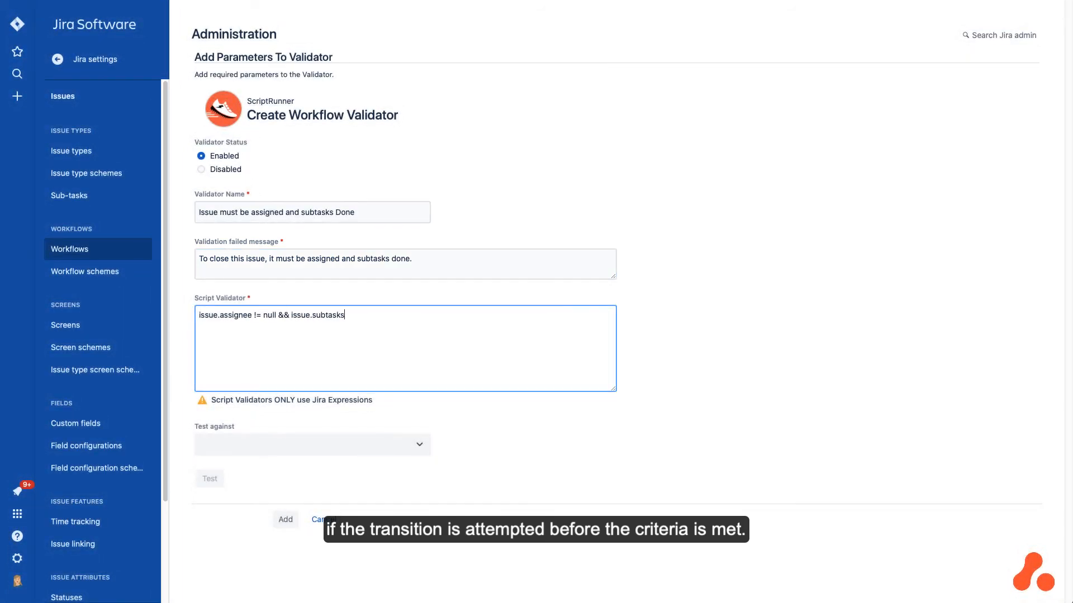
text(.filter(subtask => subtask.status.name == 'Done').length == issue.subtasks.length)
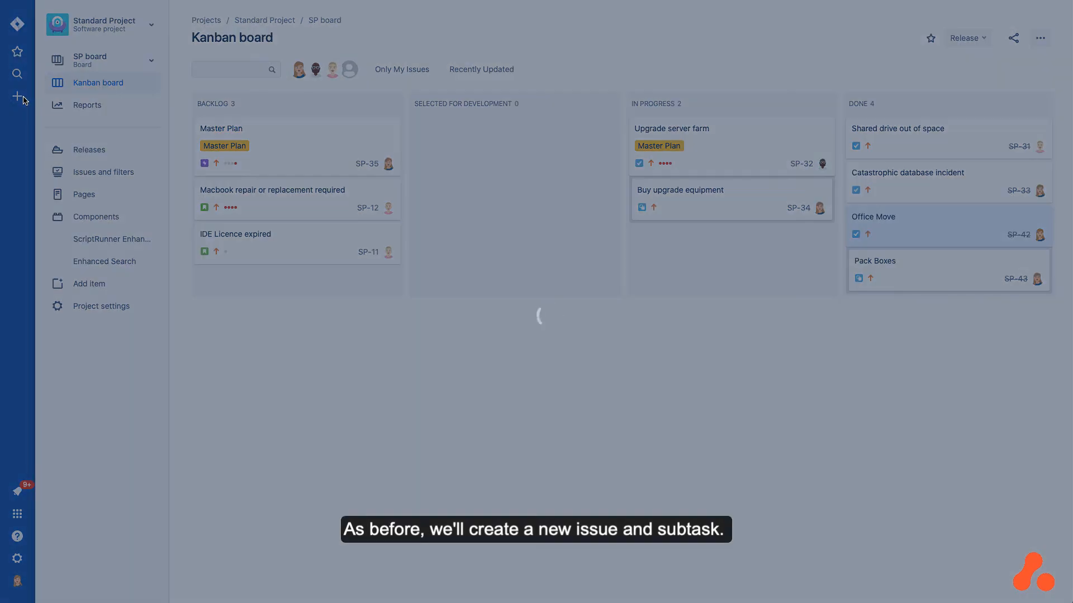
- Create task SP-44 'Office Setup' with an 'Unpack Boxes' subtask and view its status options
text(Office Setup)
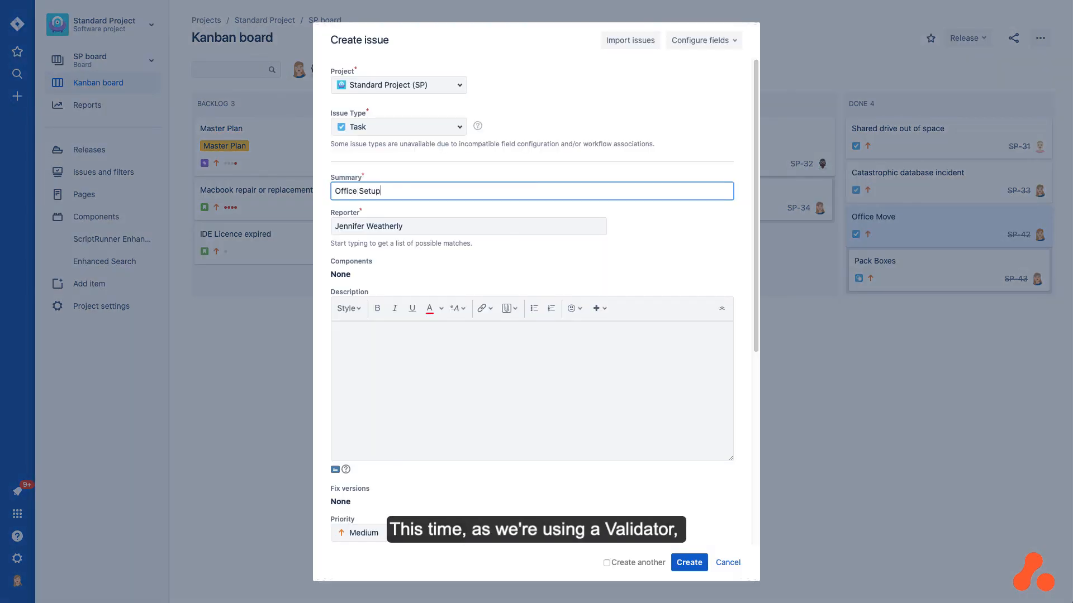
click(688, 562)
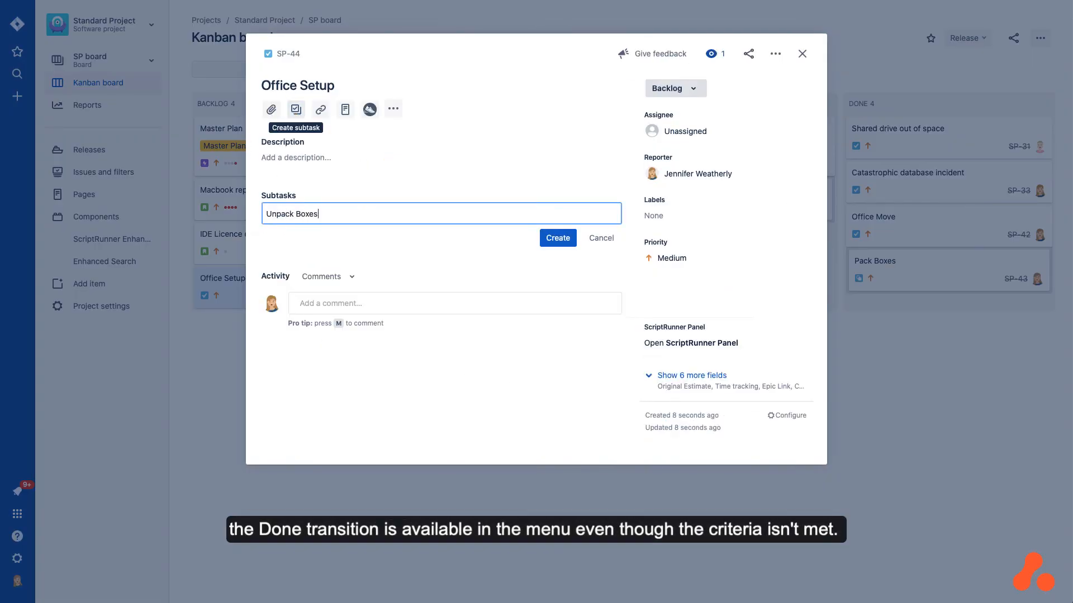
click(556, 238)
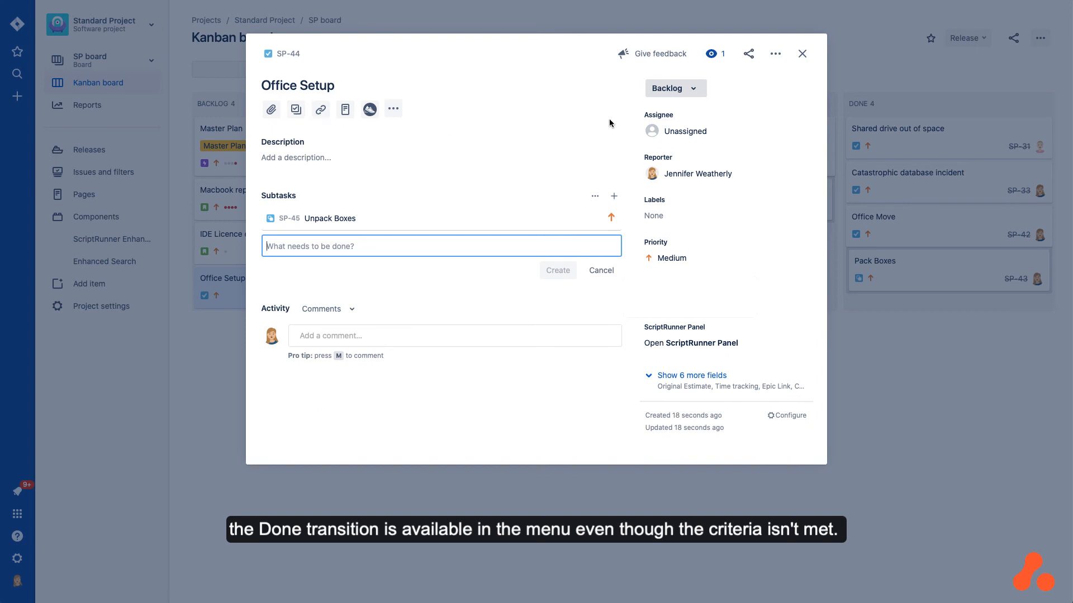
click(673, 87)
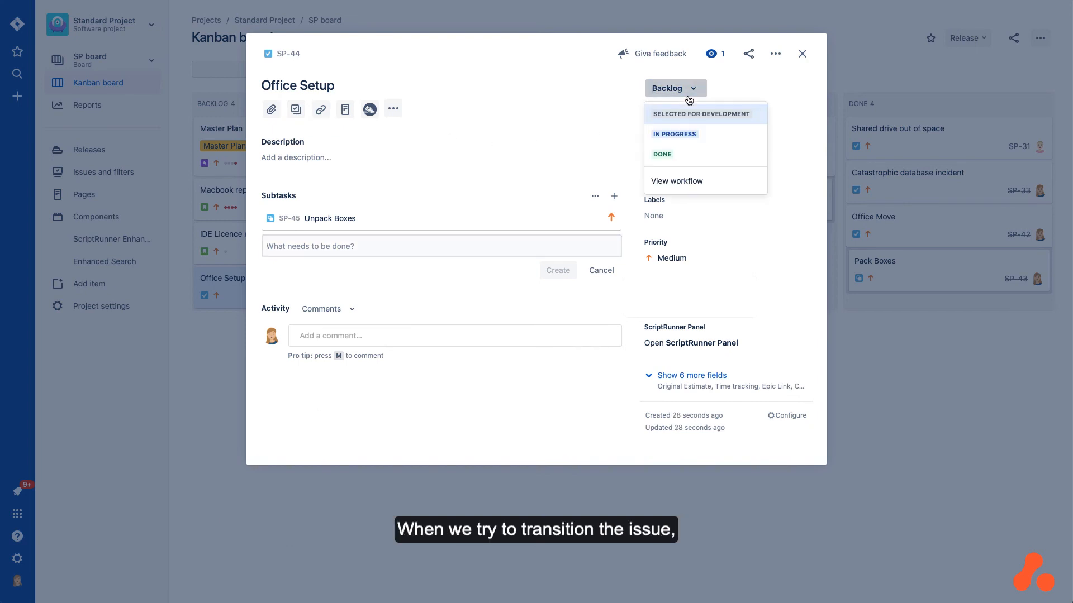
- Attempt moving Office Setup to Done, hit the must-be-assigned error, then assign the issue
click(660, 154)
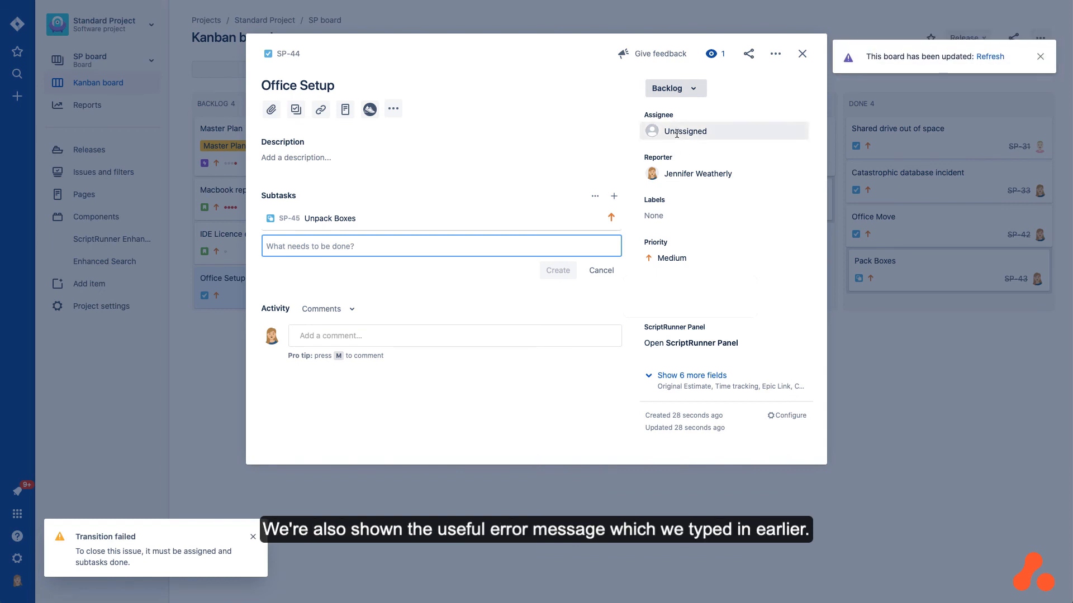
click(683, 131)
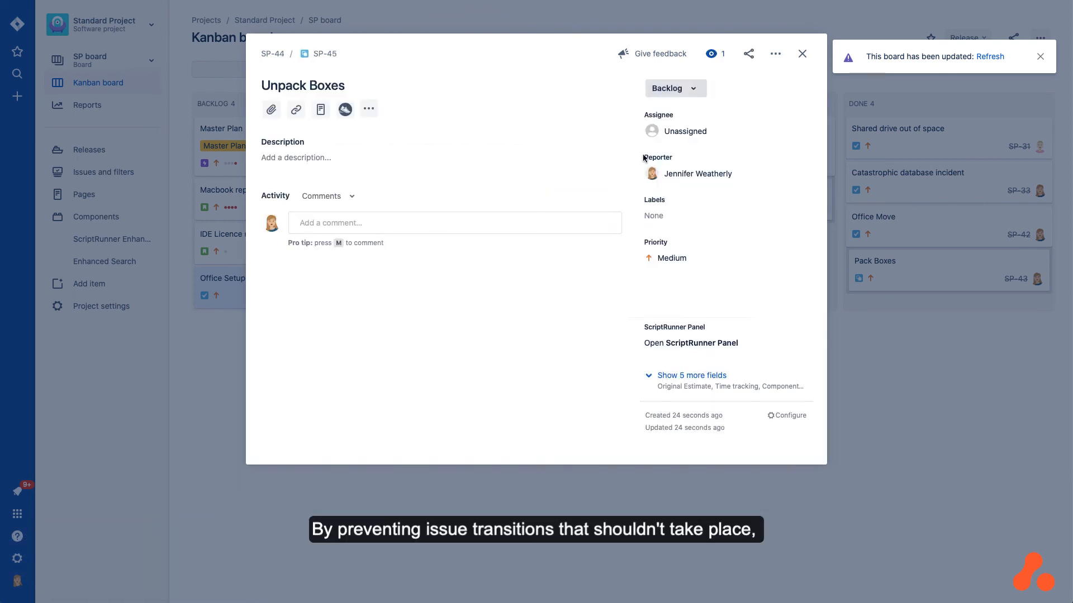
- Assign the Unpack Boxes subtask SP-45 to yourself and mark it Done
click(684, 131)
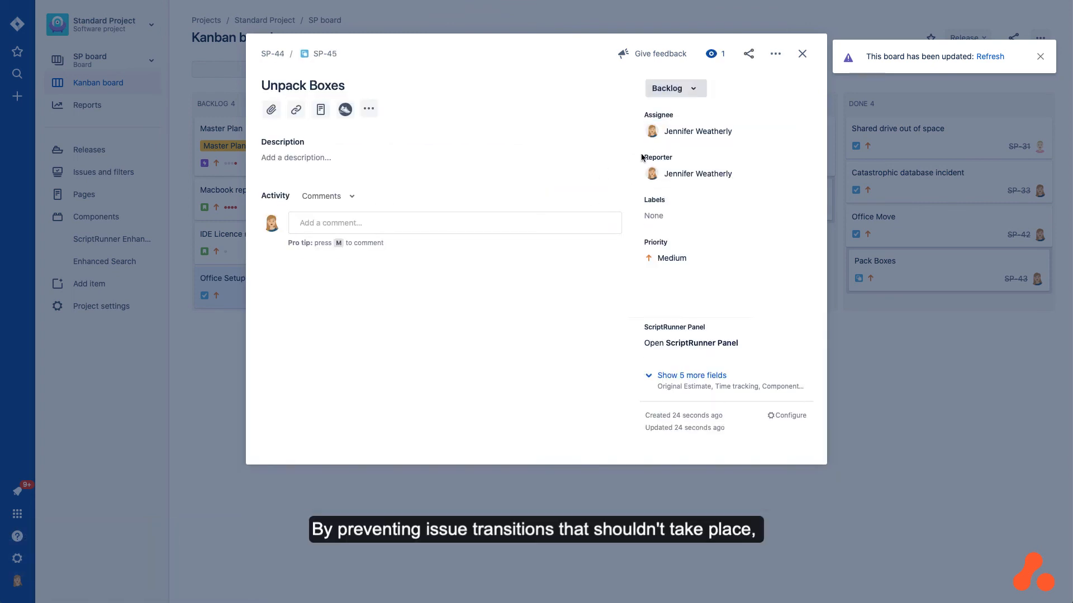
click(673, 87)
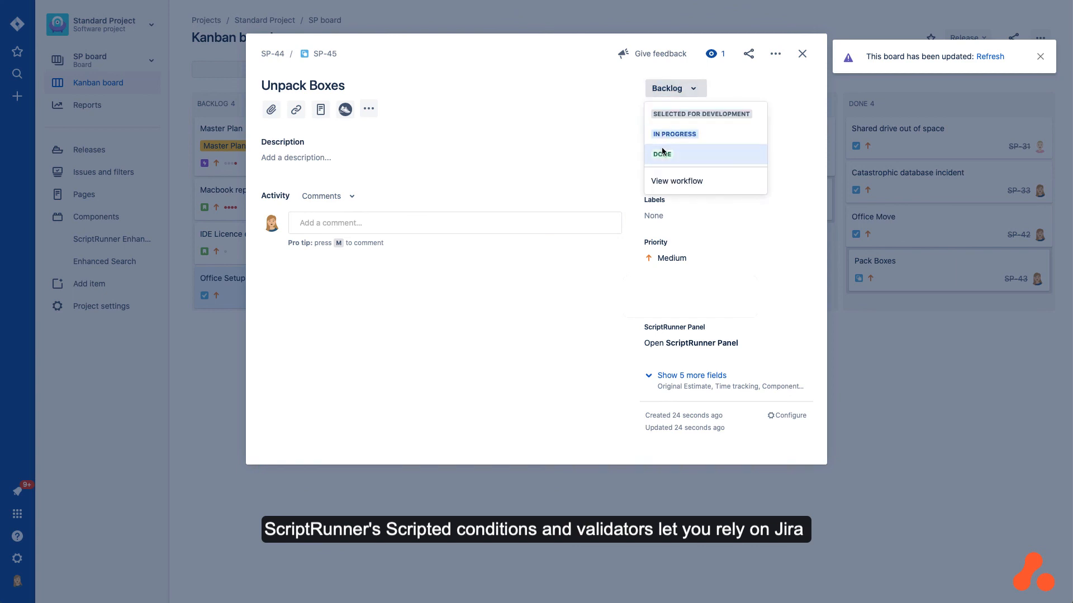
click(661, 153)
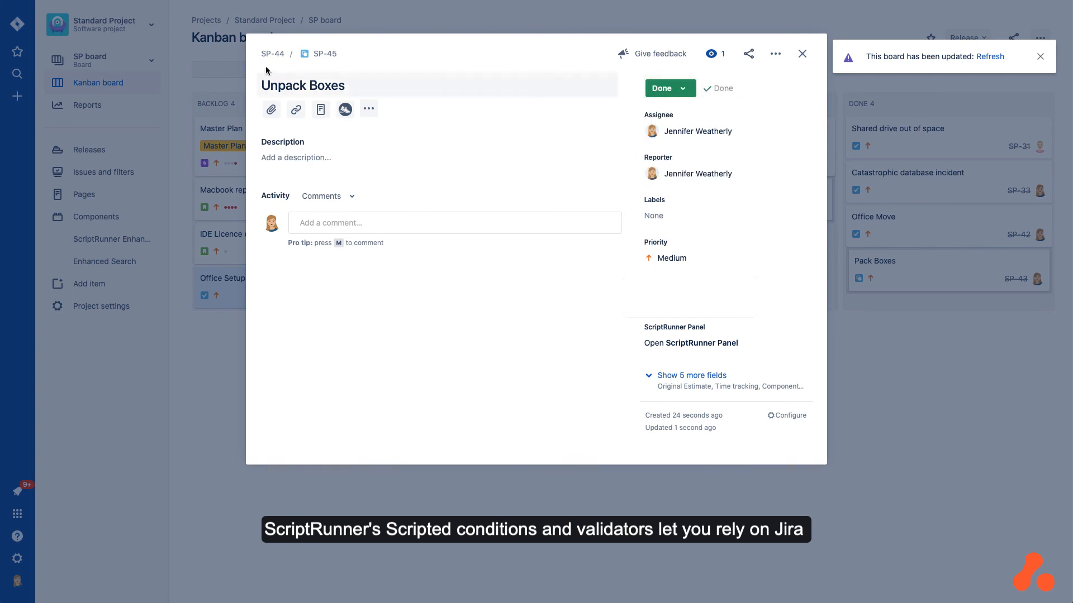
- Return to parent Office Setup and move it to Done successfully
click(271, 54)
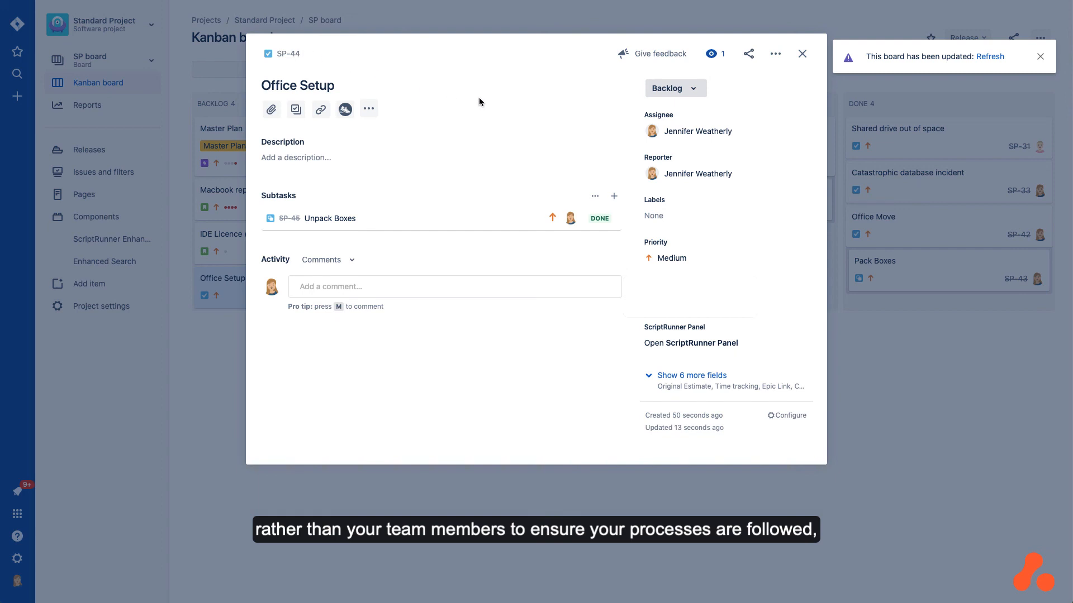
click(673, 88)
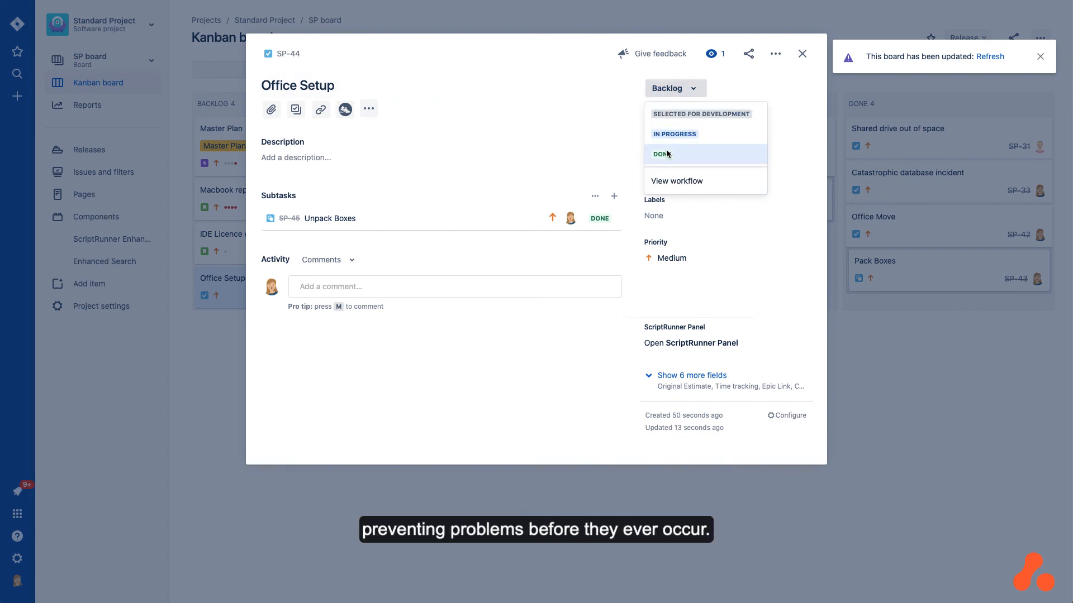
click(659, 154)
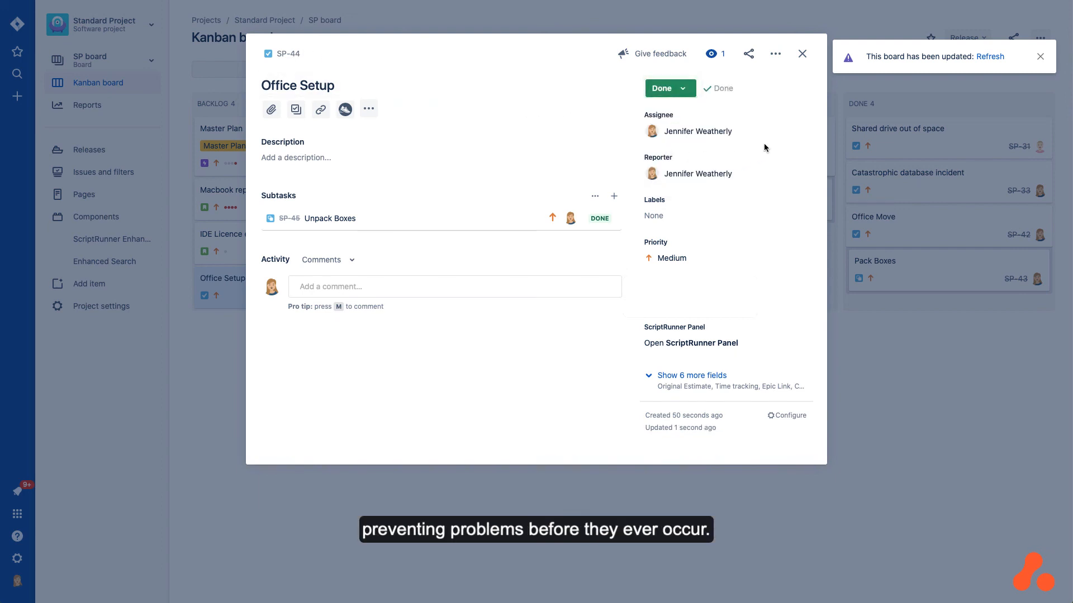